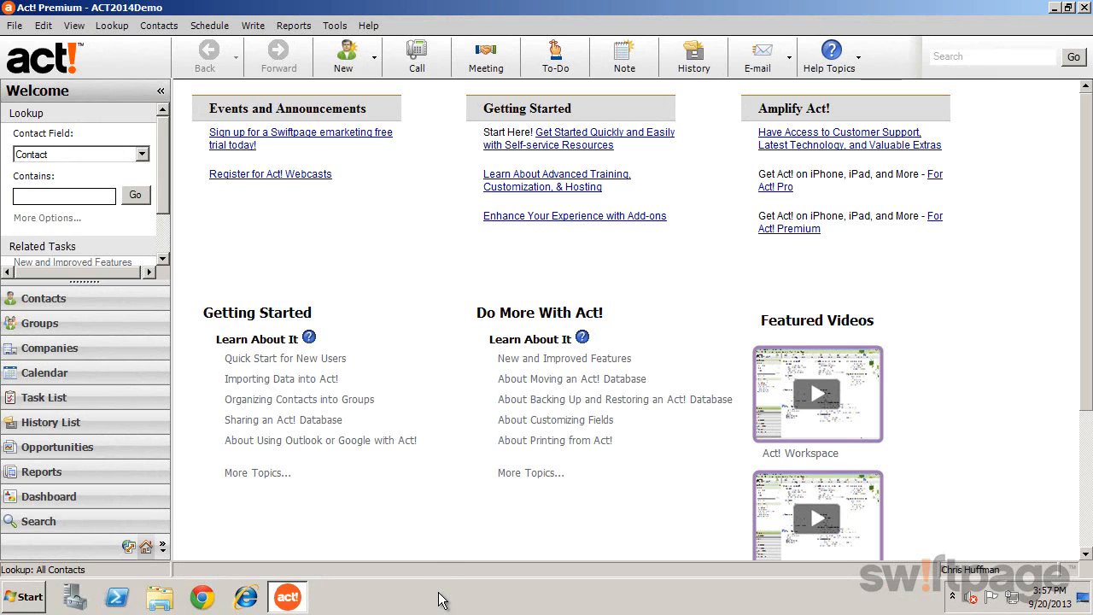
Show the Tools menu with the Outlook synchronization commands
{"action": "left_click", "coordinate": [334, 25]}
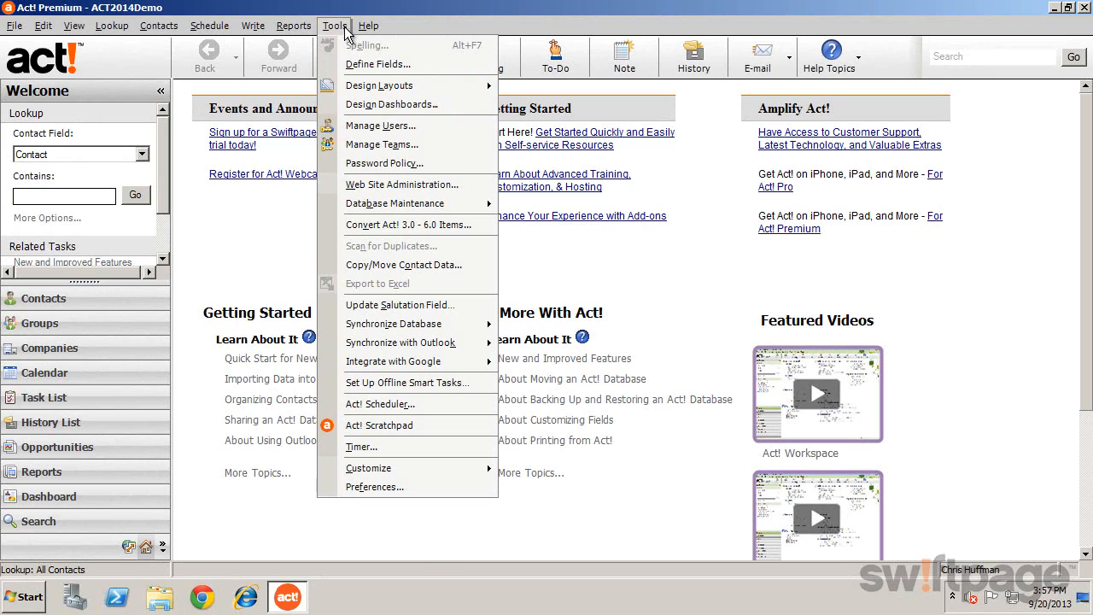
{"action": "mouse_move", "coordinate": [401, 342]}
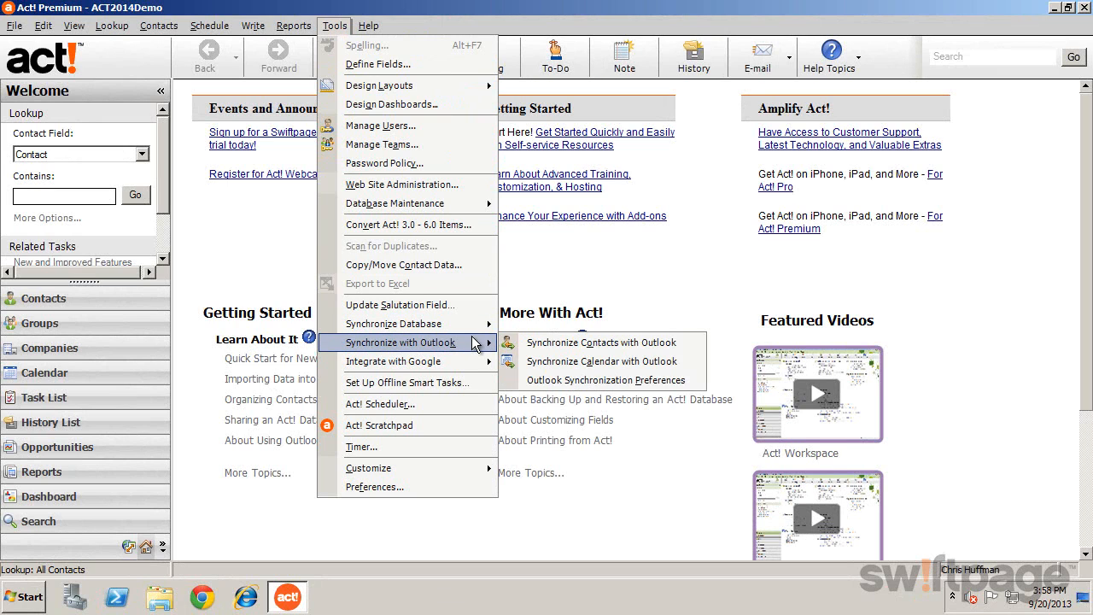
{"action": "mouse_move", "coordinate": [602, 379]}
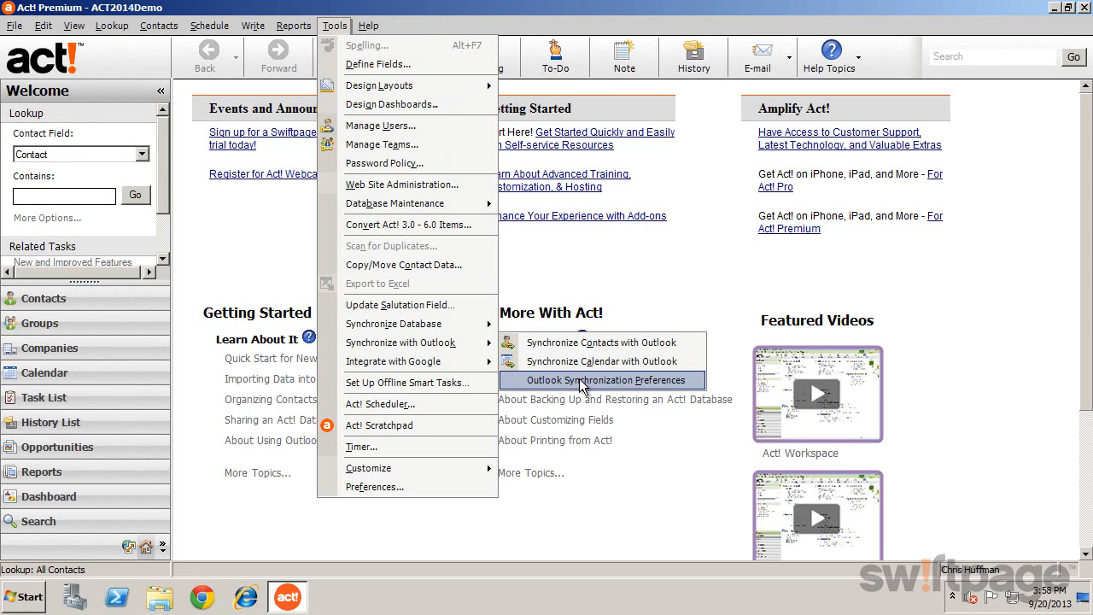
In Outlook Synchronization Preferences, enable calendar synchronization with Outlook
{"action": "left_click", "coordinate": [602, 379]}
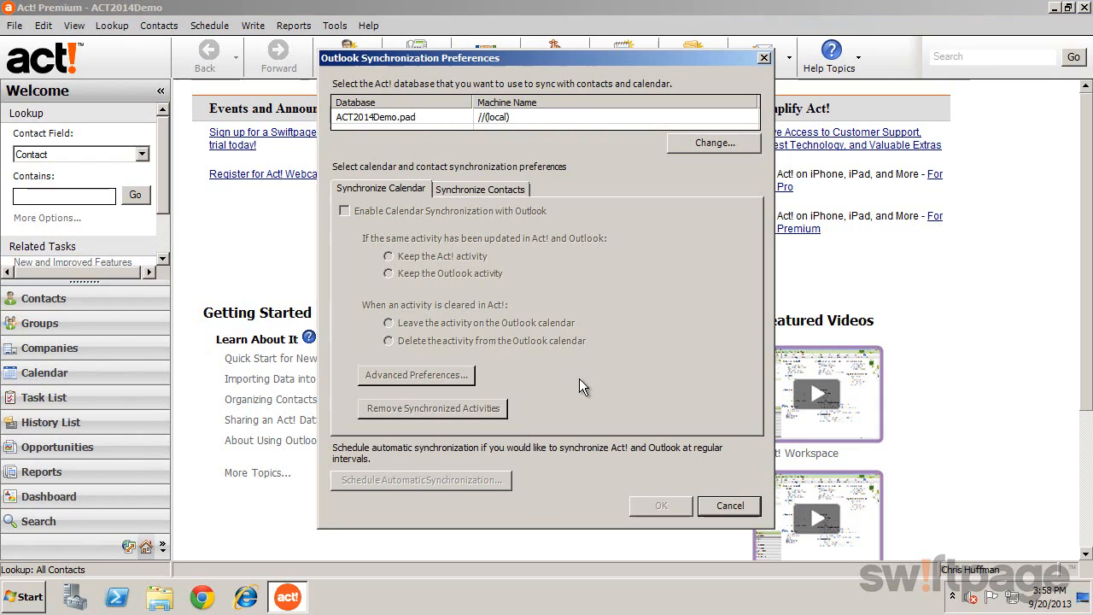
{"action": "mouse_move", "coordinate": [564, 191]}
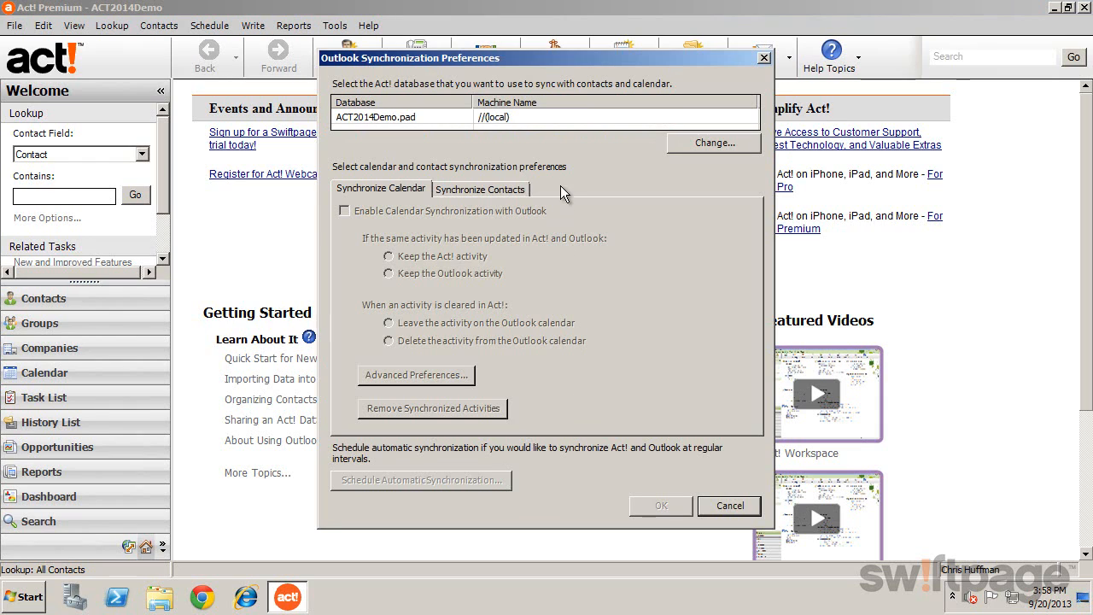
{"action": "mouse_move", "coordinate": [555, 133]}
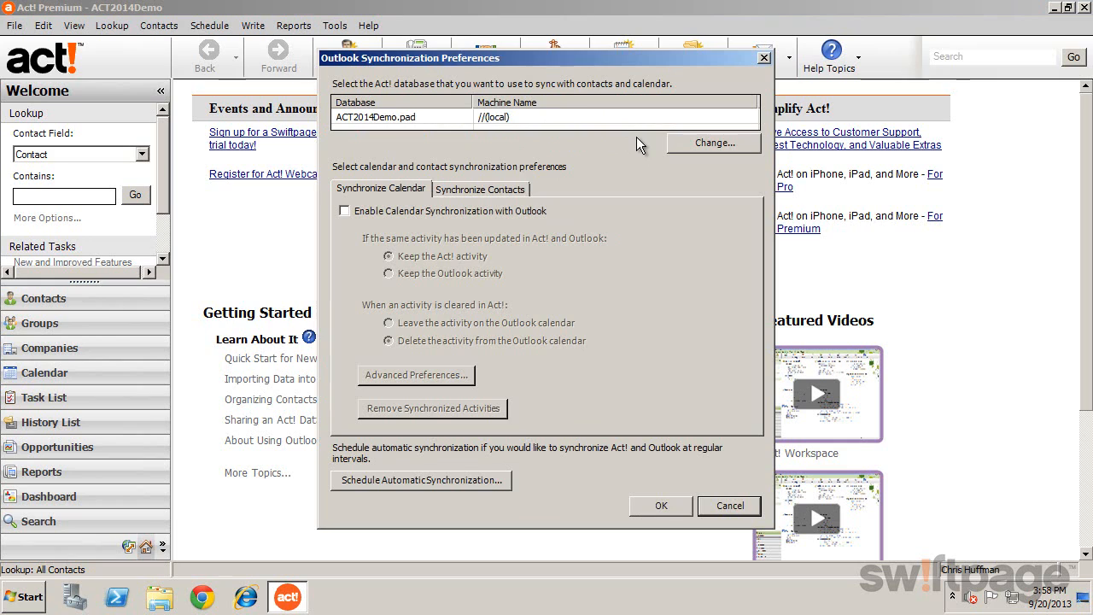
{"action": "mouse_move", "coordinate": [417, 187]}
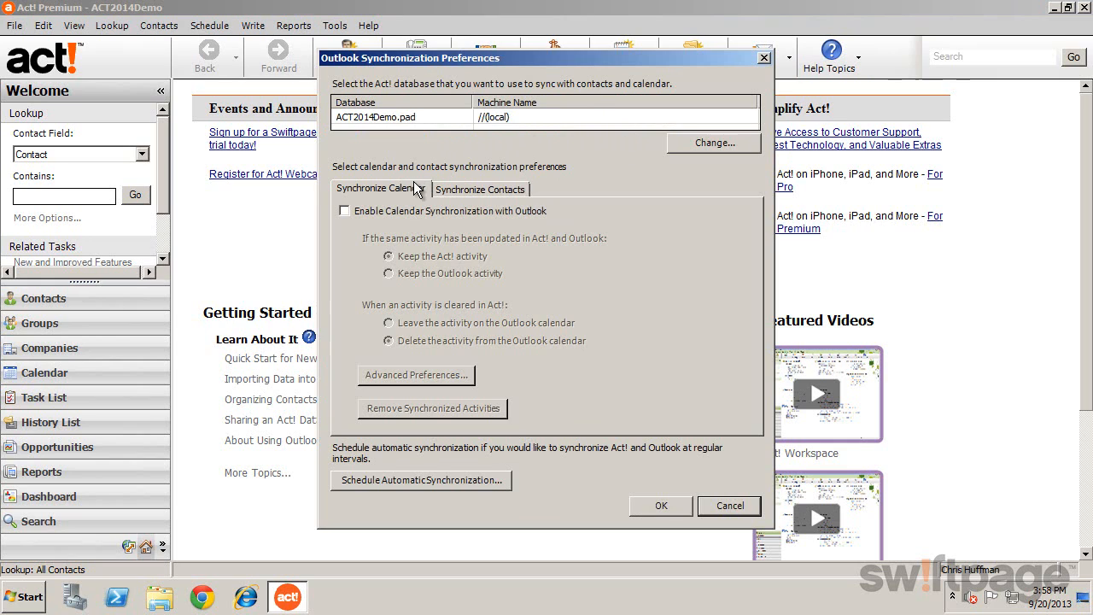
{"action": "mouse_move", "coordinate": [447, 193]}
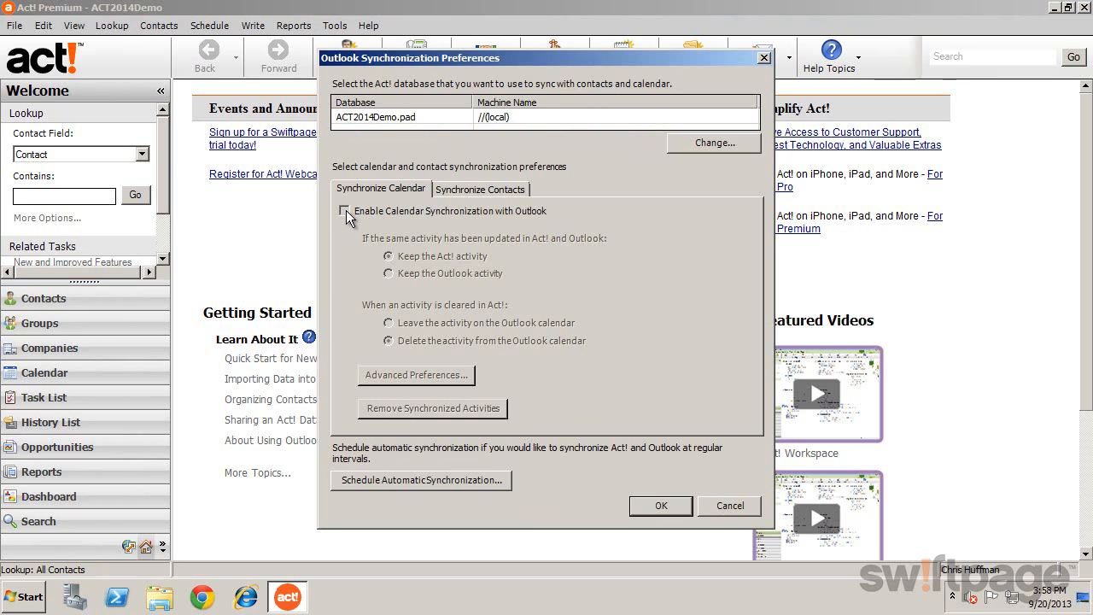
{"action": "left_click", "coordinate": [345, 212]}
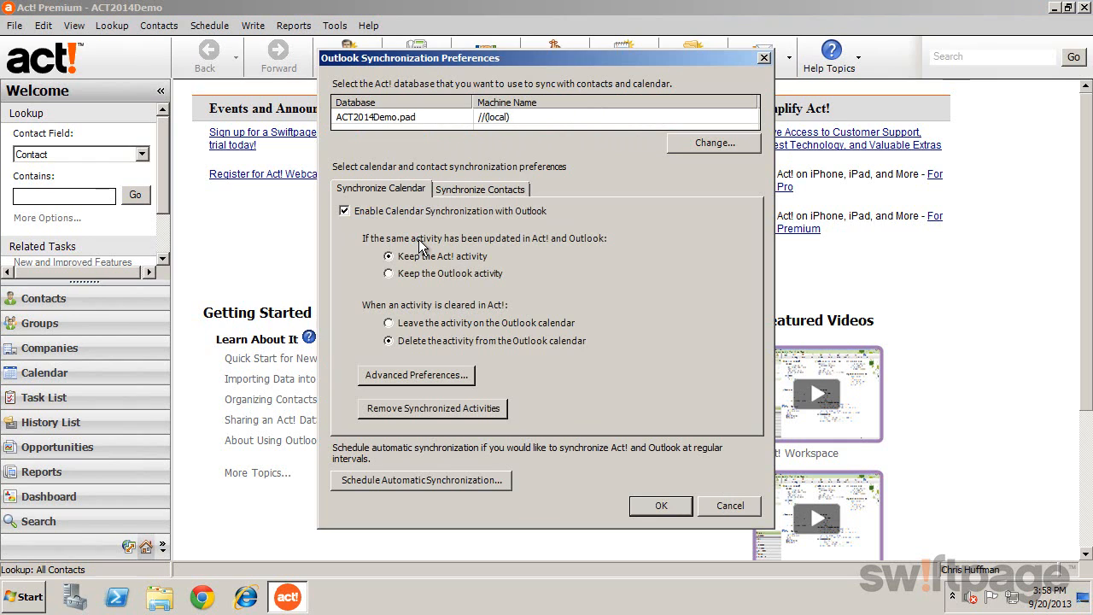
{"action": "mouse_move", "coordinate": [470, 260]}
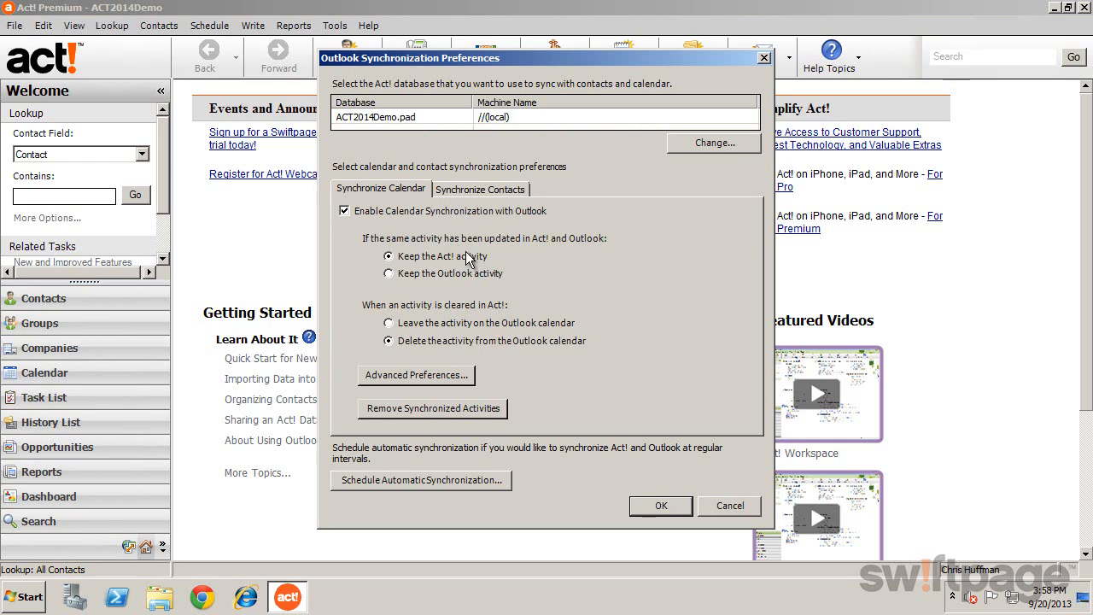
{"action": "mouse_move", "coordinate": [519, 271]}
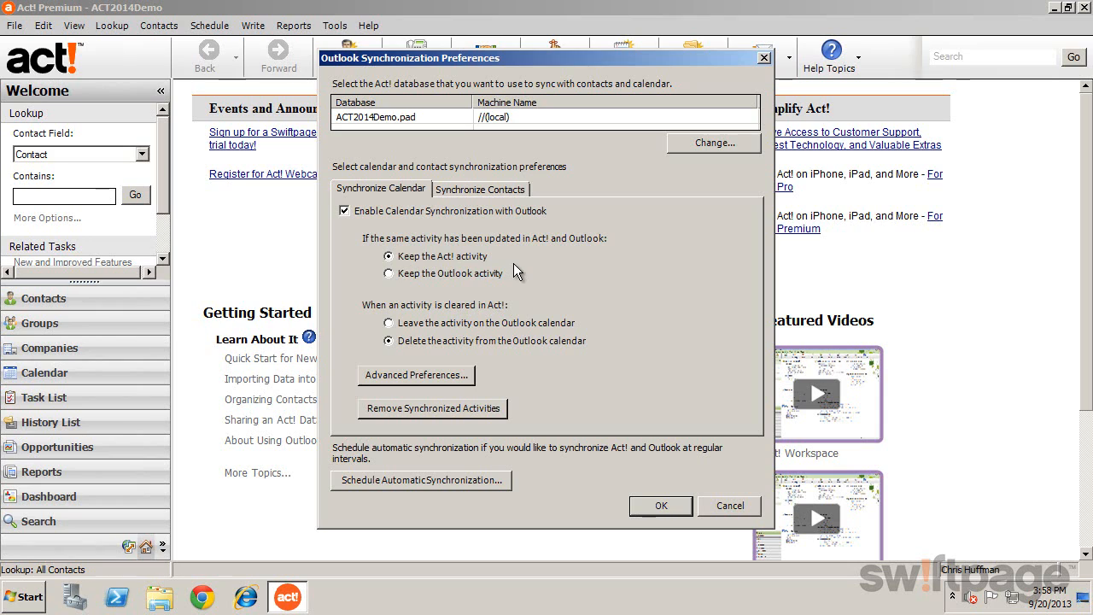
{"action": "mouse_move", "coordinate": [519, 328]}
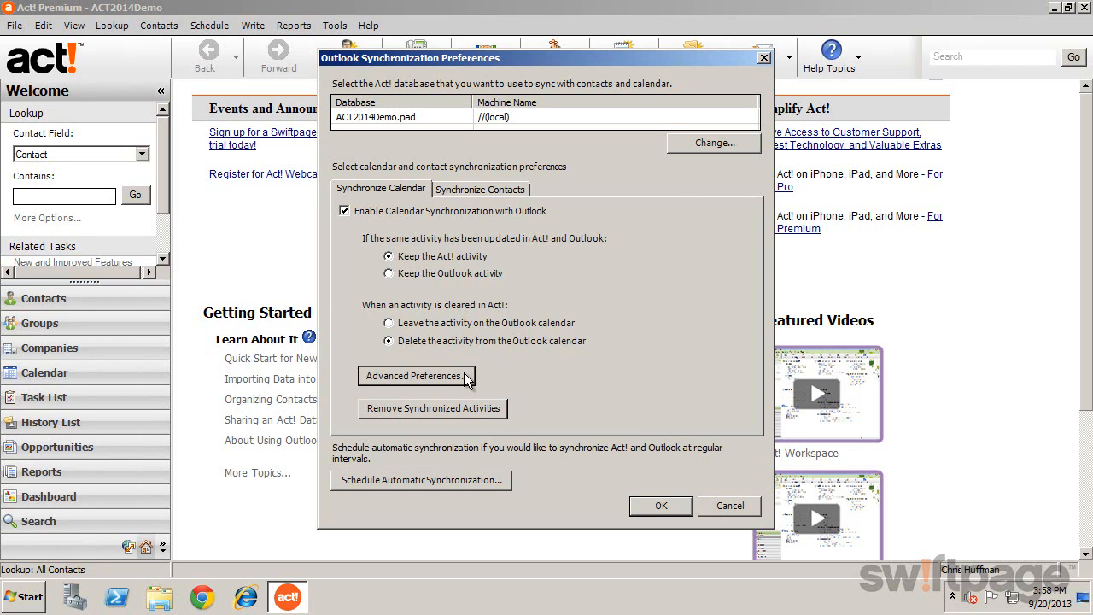
{"action": "left_click", "coordinate": [415, 376]}
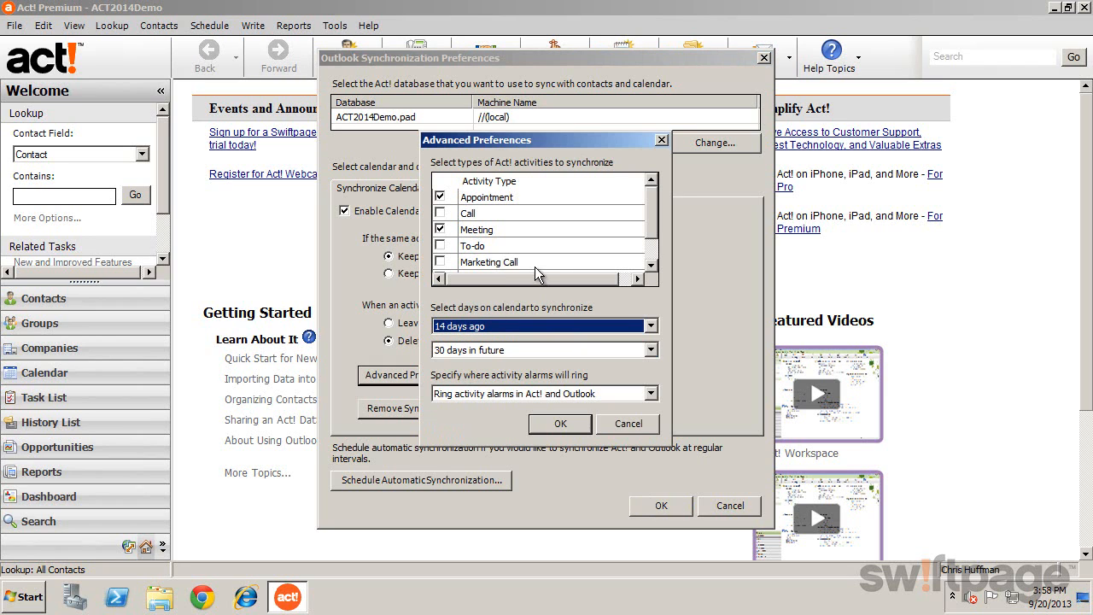
{"action": "mouse_move", "coordinate": [533, 314]}
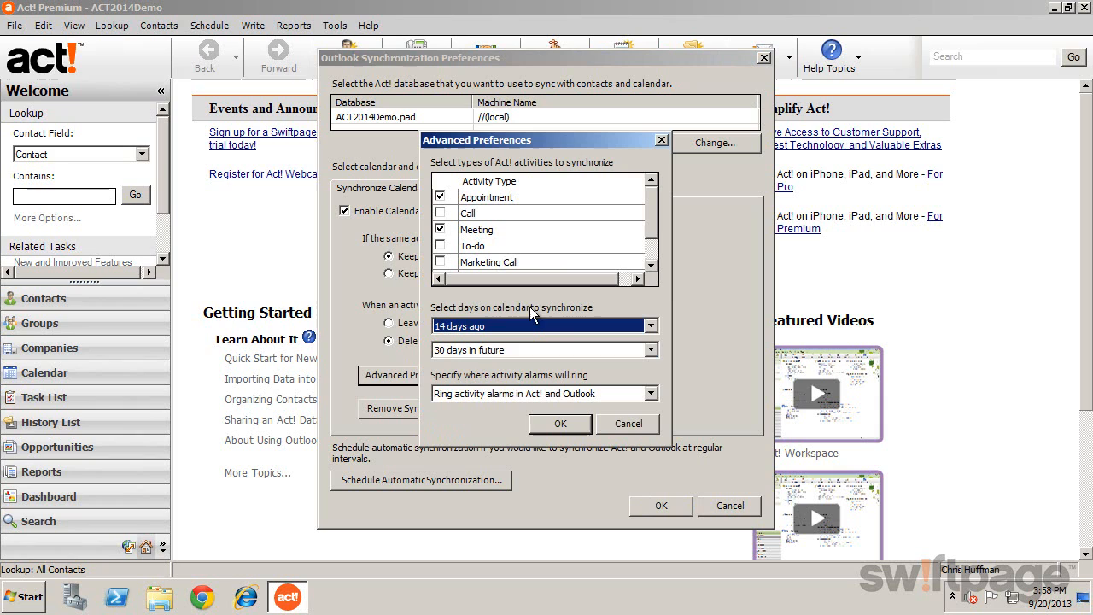
{"action": "mouse_move", "coordinate": [520, 393]}
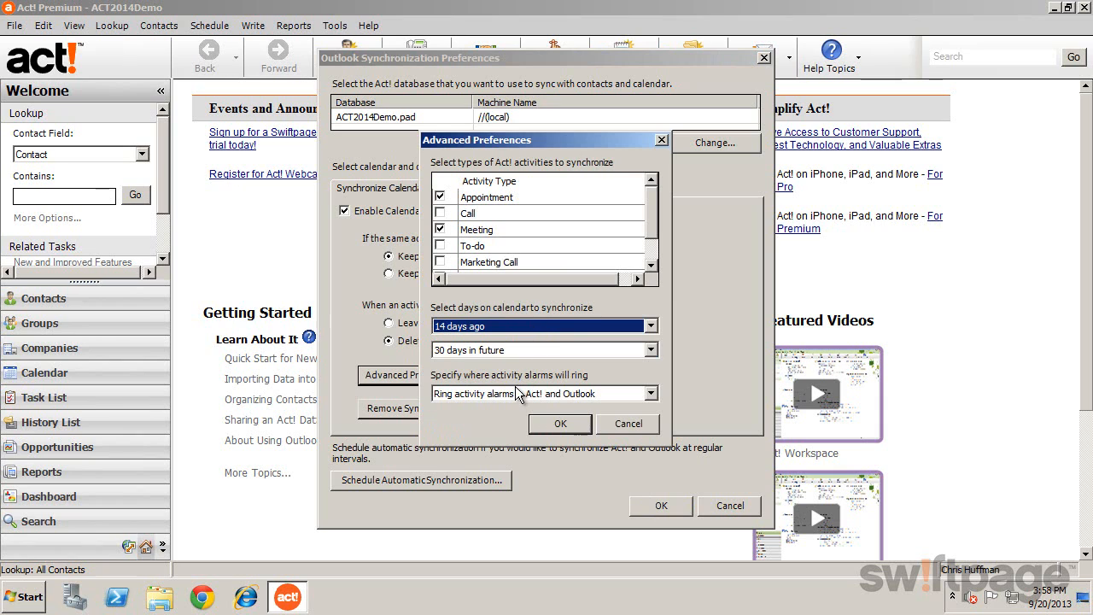
{"action": "left_click", "coordinate": [652, 393]}
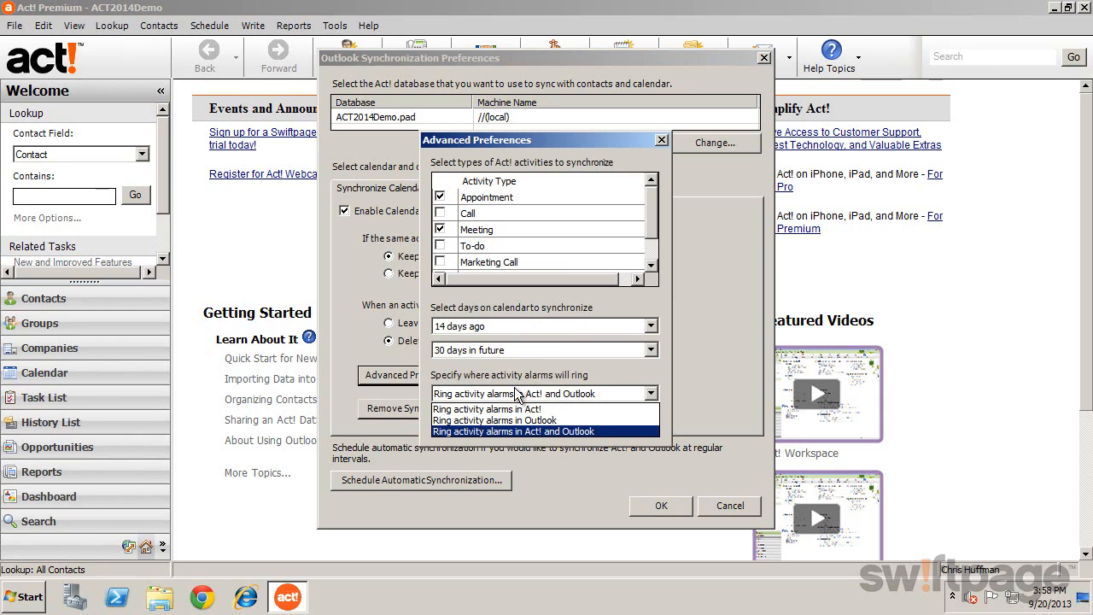
{"action": "left_click", "coordinate": [659, 140]}
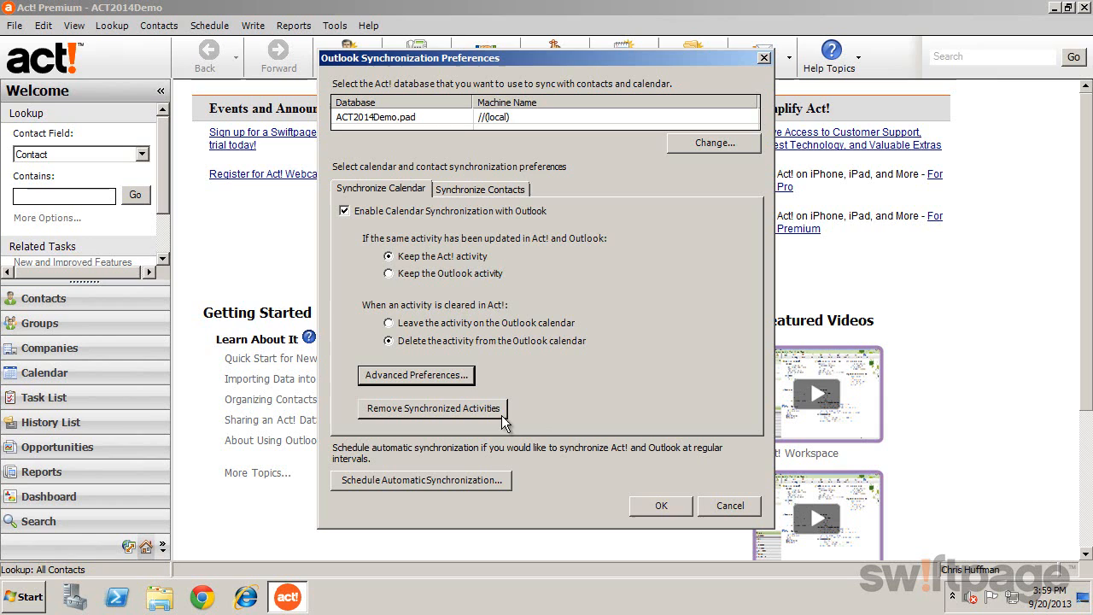
{"action": "mouse_move", "coordinate": [492, 198]}
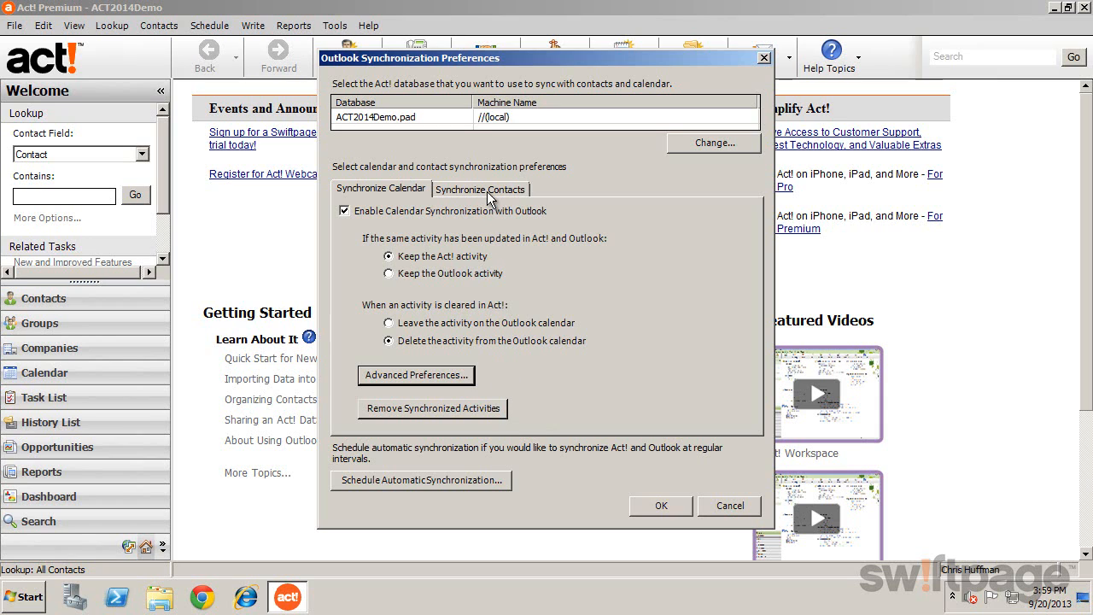
Enable Outlook contact synchronization for contacts with e-mail addresses, keeping the Act! contact on conflicts
{"action": "left_click", "coordinate": [480, 188]}
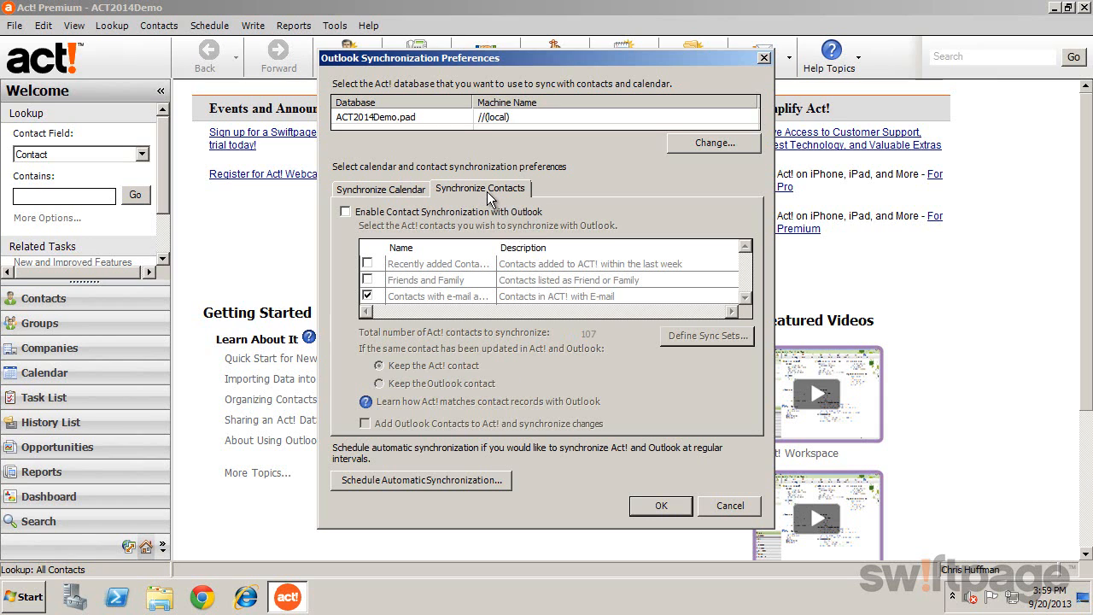
{"action": "left_click", "coordinate": [345, 212]}
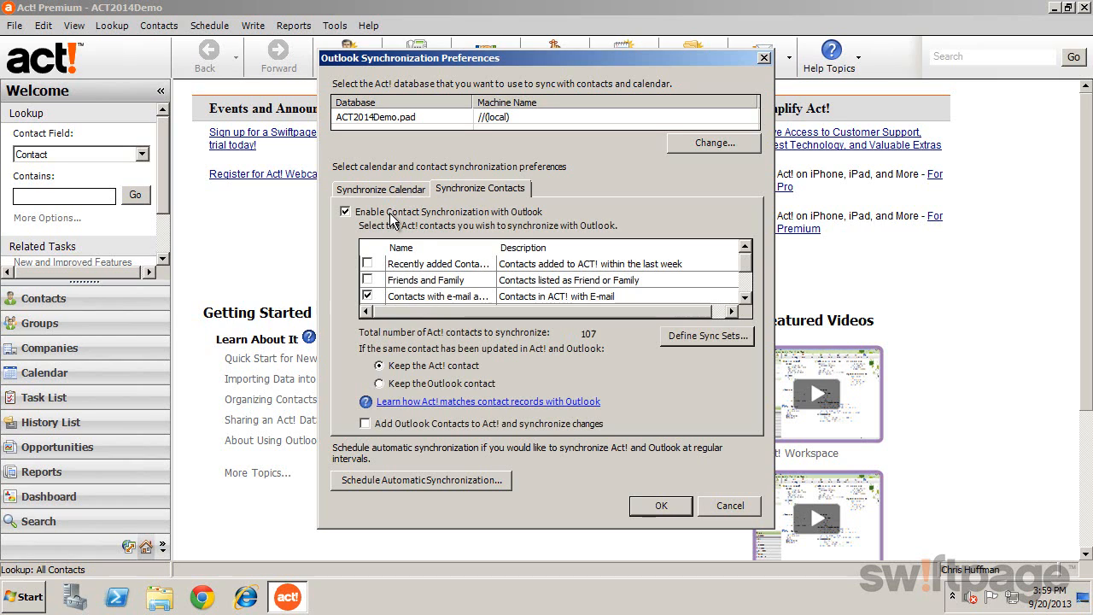
{"action": "mouse_move", "coordinate": [419, 274]}
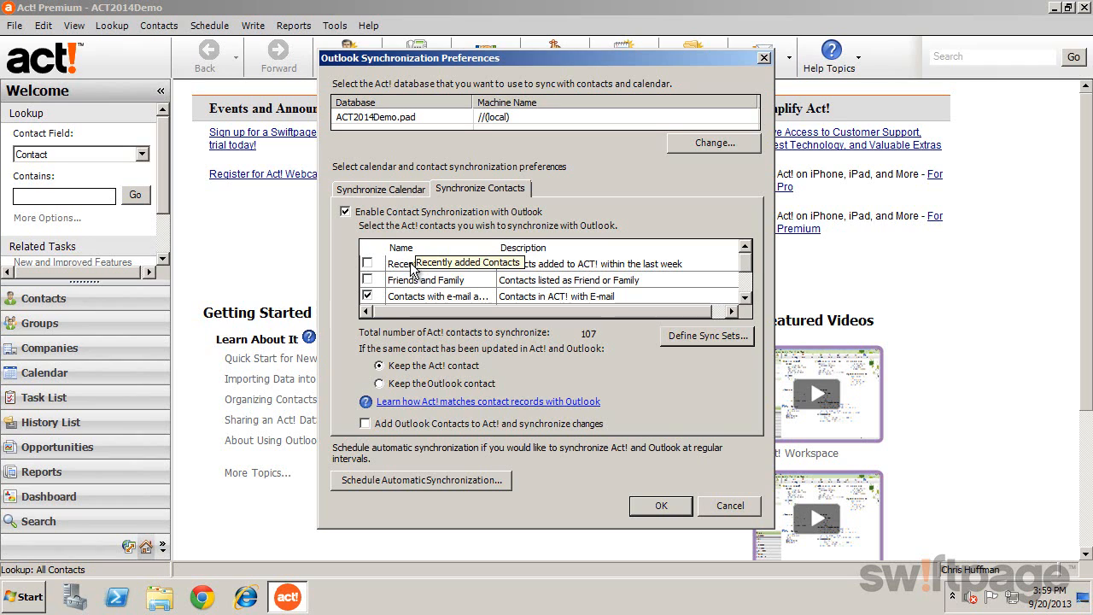
{"action": "mouse_move", "coordinate": [427, 304]}
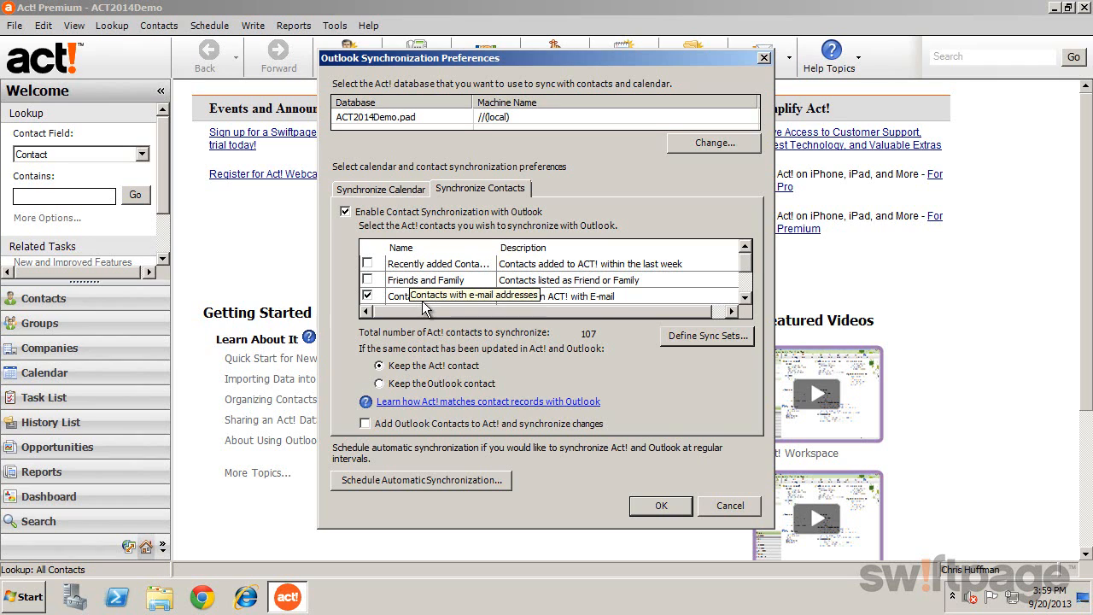
{"action": "mouse_move", "coordinate": [652, 362]}
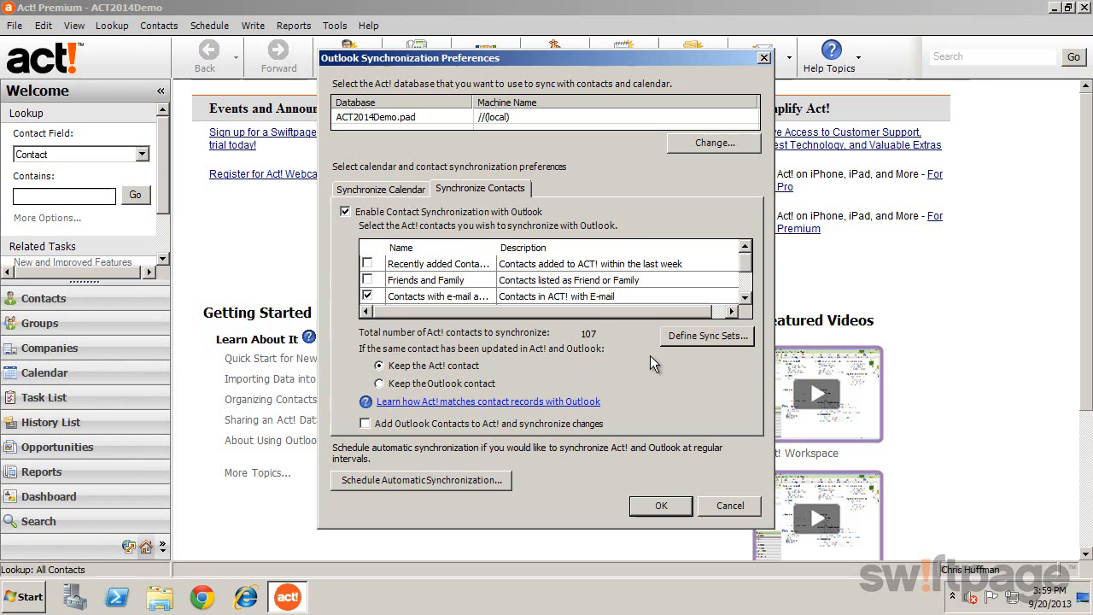
{"action": "mouse_move", "coordinate": [702, 353]}
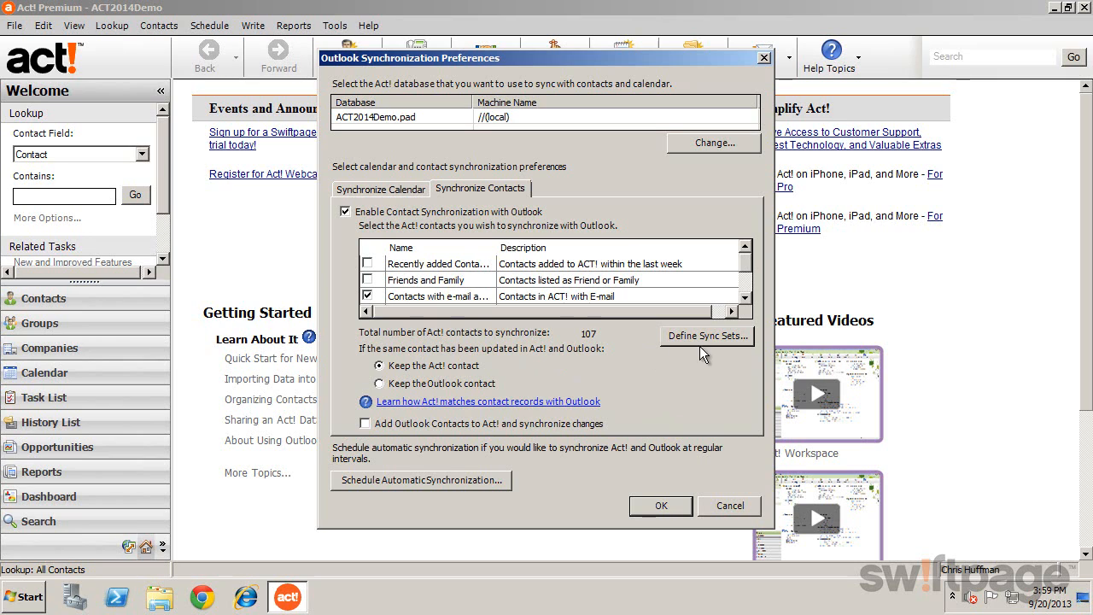
{"action": "mouse_move", "coordinate": [690, 365]}
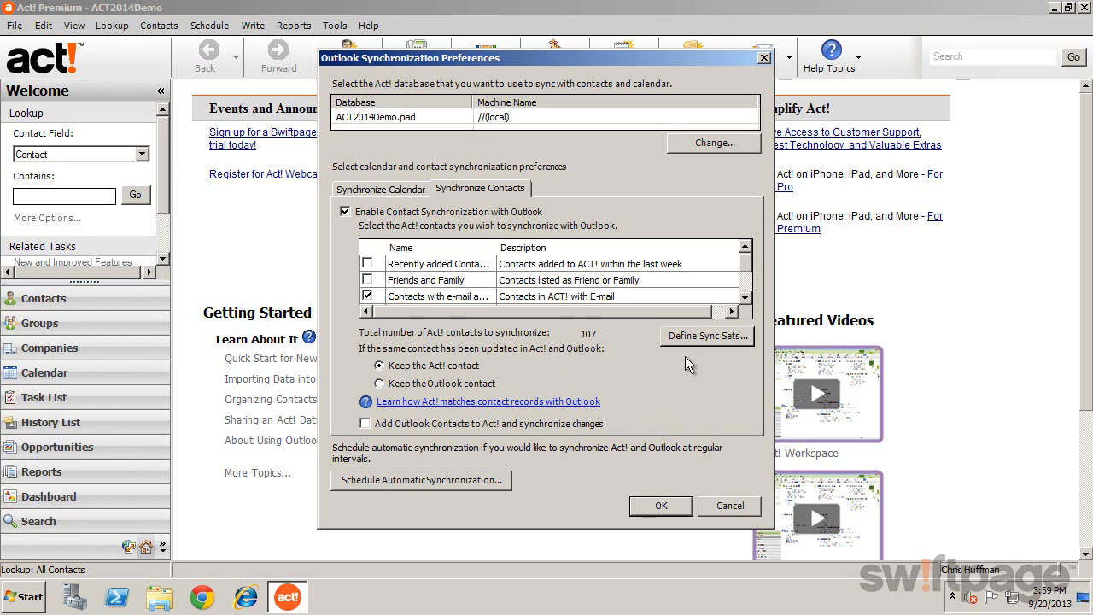
{"action": "mouse_move", "coordinate": [503, 383]}
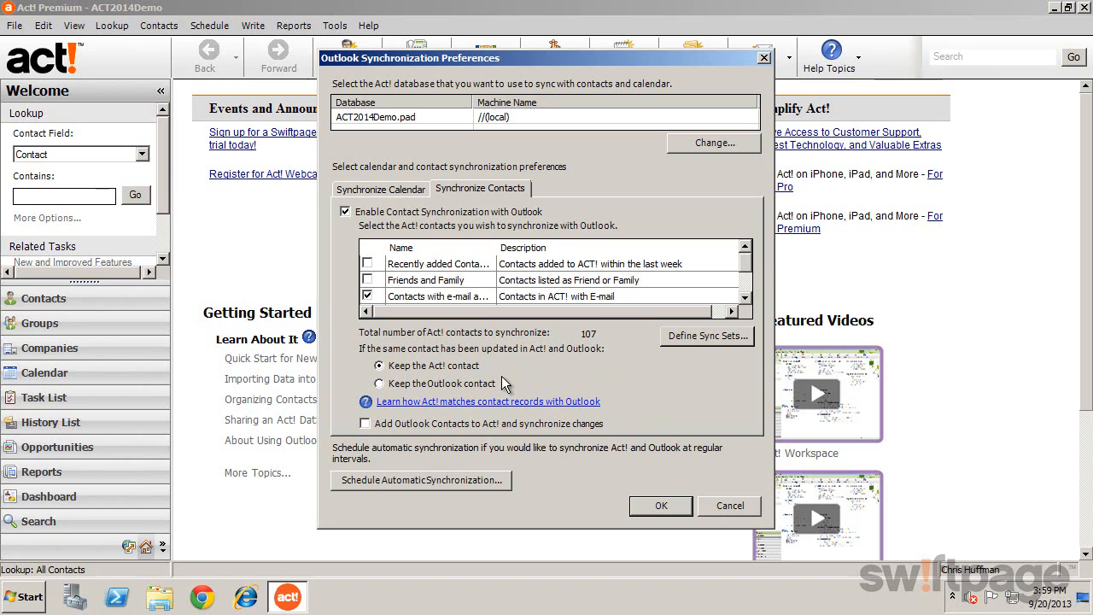
{"action": "mouse_move", "coordinate": [413, 485]}
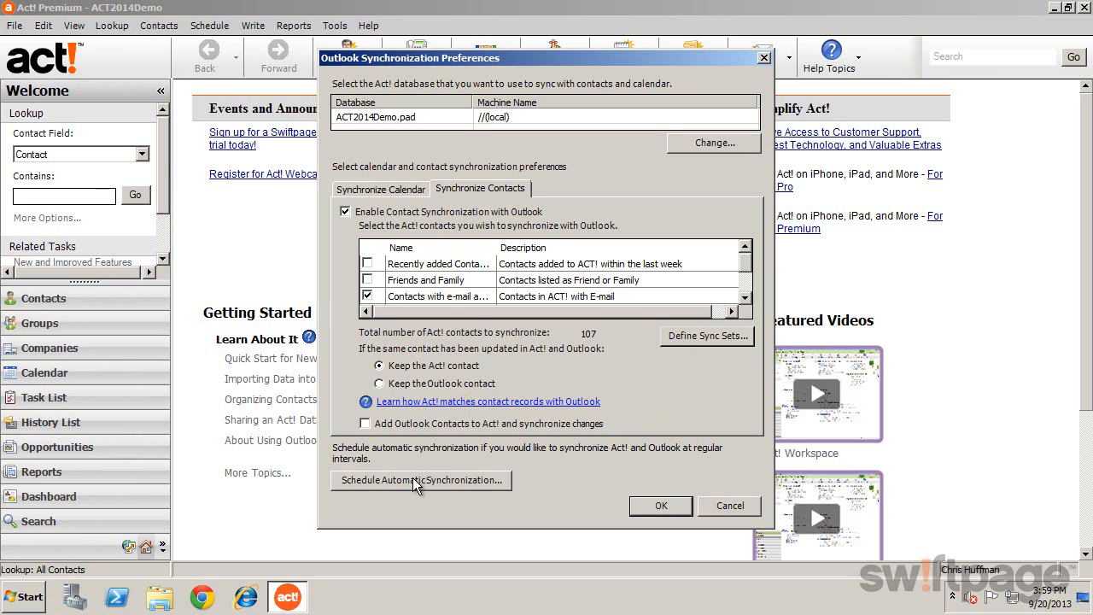
Schedule weekly Monday Outlook sync, save the preferences and agree to sync now
{"action": "left_click", "coordinate": [421, 480]}
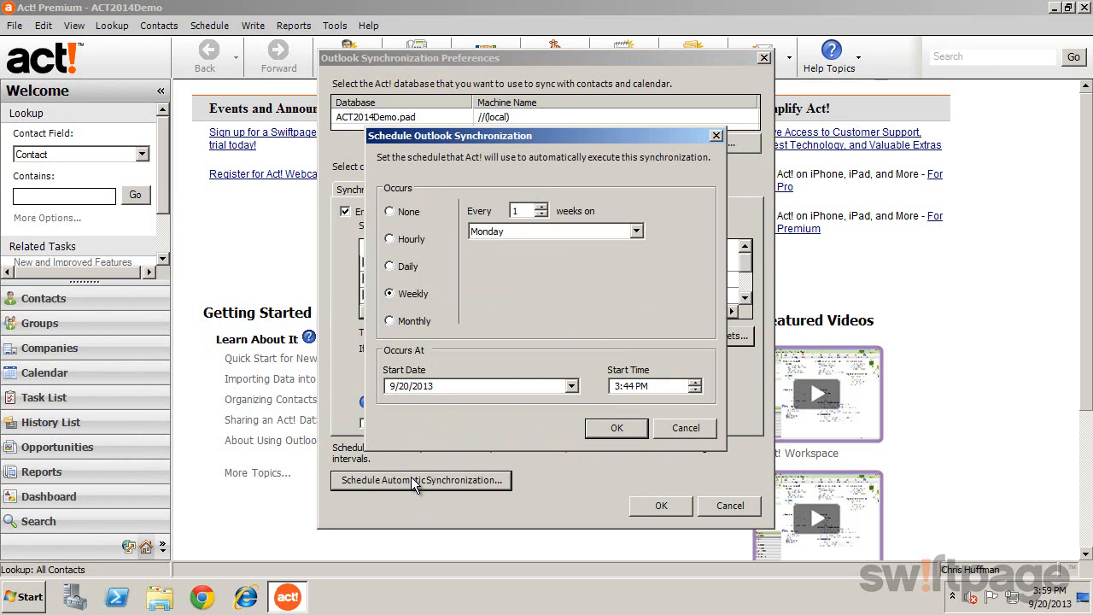
{"action": "mouse_move", "coordinate": [470, 309]}
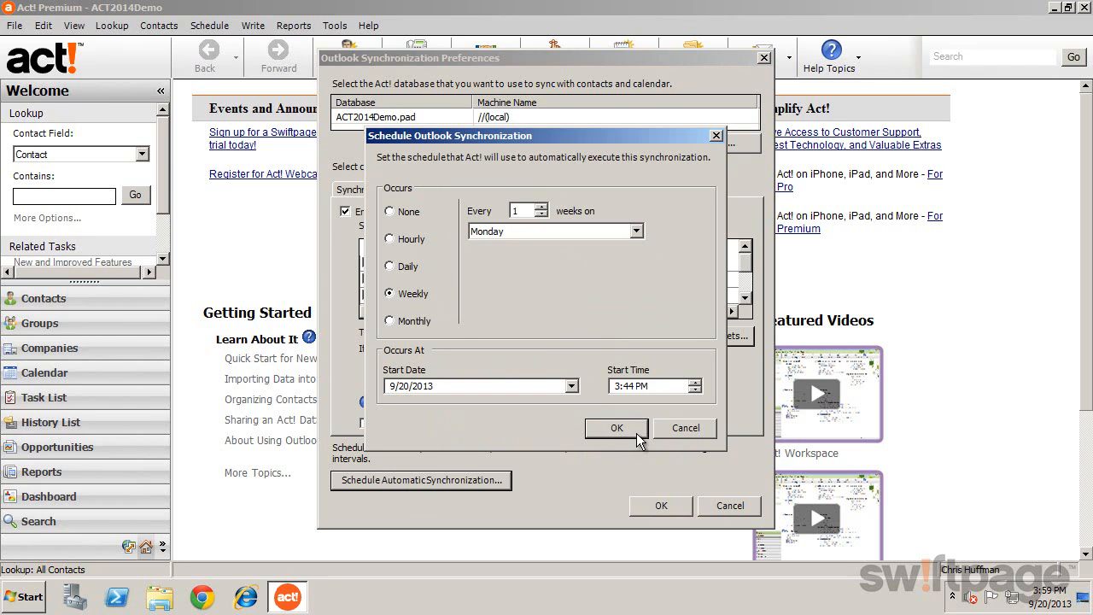
{"action": "left_click", "coordinate": [616, 427]}
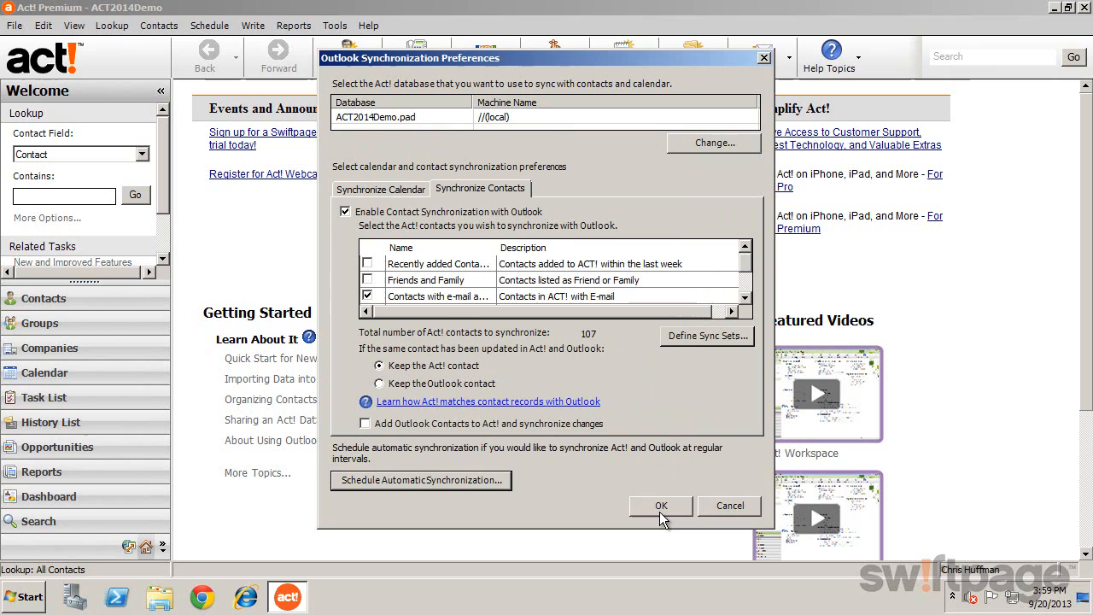
{"action": "left_click", "coordinate": [659, 505]}
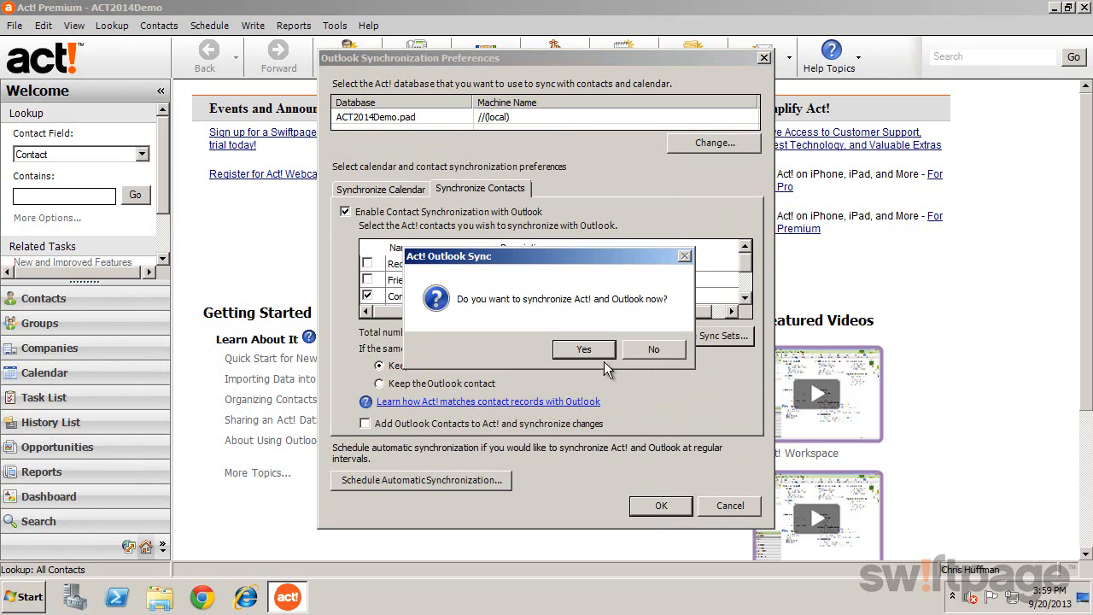
{"action": "left_click", "coordinate": [584, 348]}
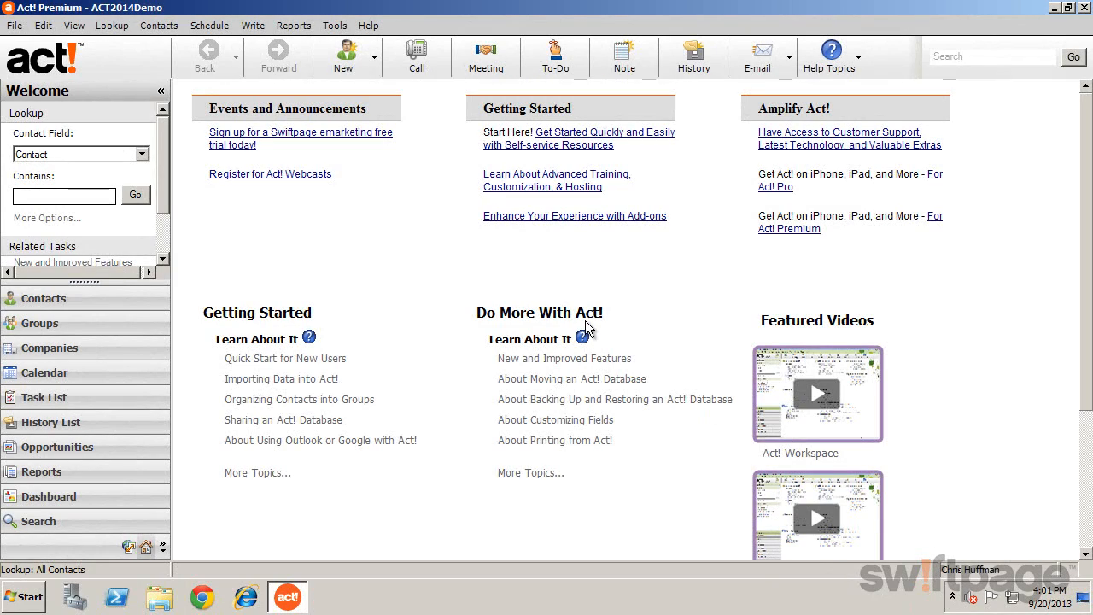
Bring up Google Integration Preferences from Tools > Integrate with Google
{"action": "left_click", "coordinate": [335, 25]}
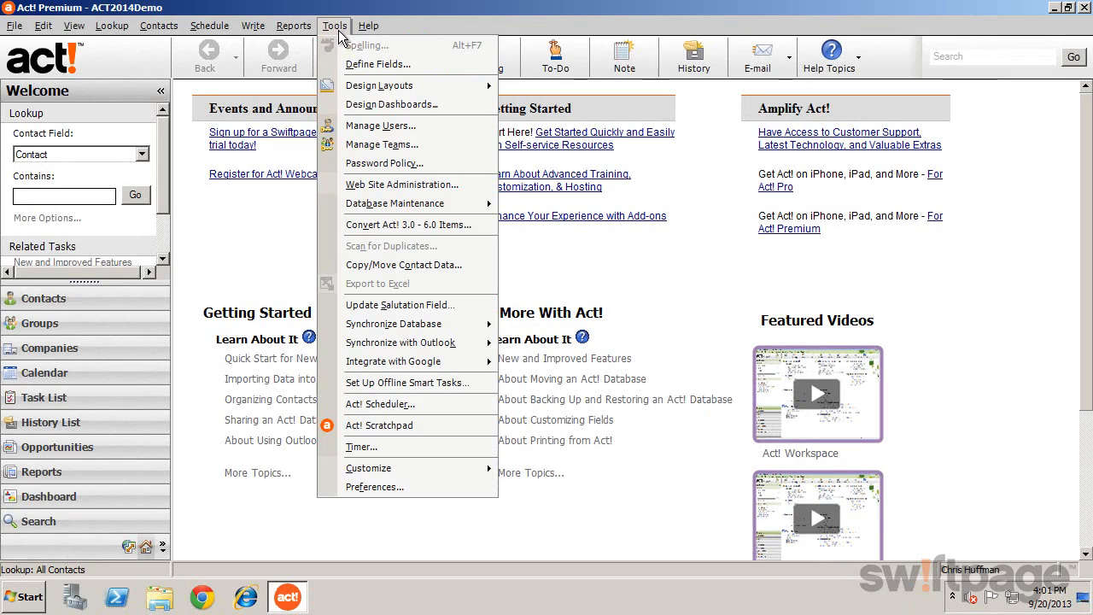
{"action": "mouse_move", "coordinate": [402, 362]}
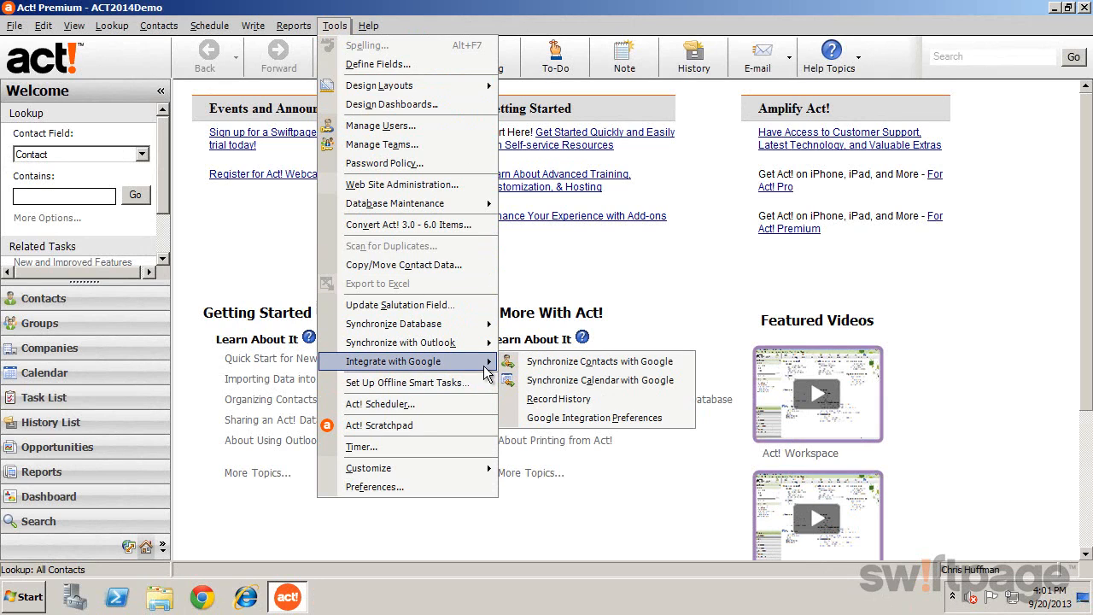
{"action": "mouse_move", "coordinate": [594, 416]}
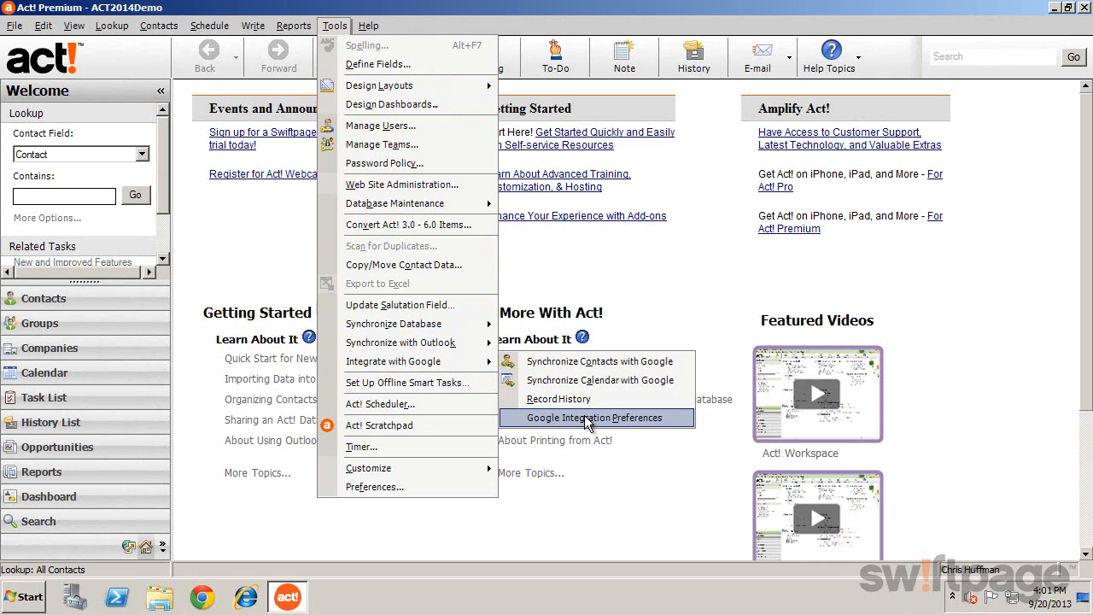
{"action": "left_click", "coordinate": [591, 417]}
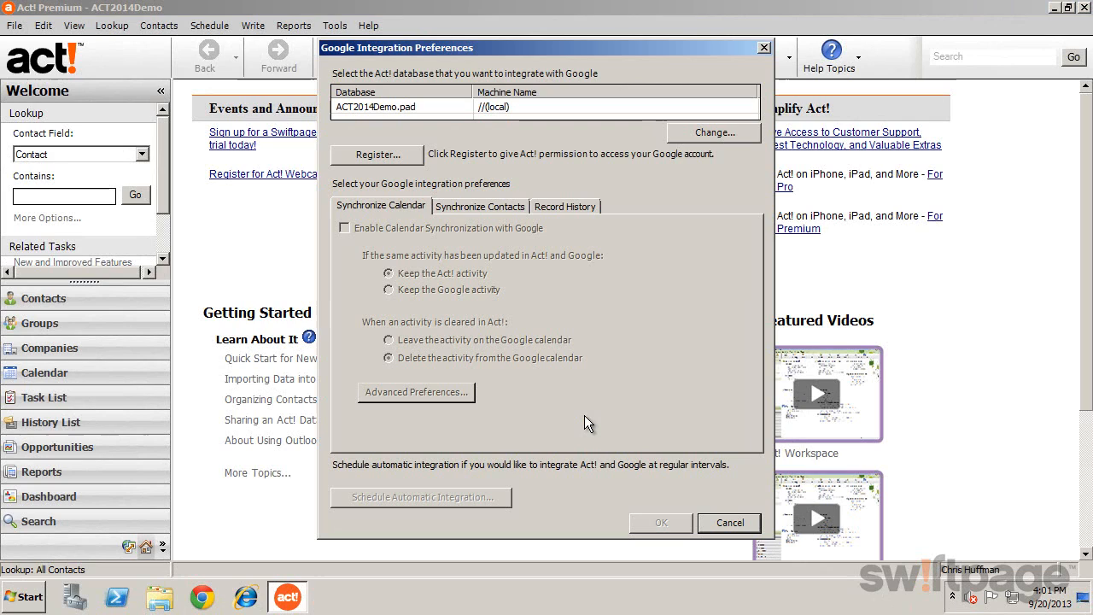
{"action": "mouse_move", "coordinate": [608, 140]}
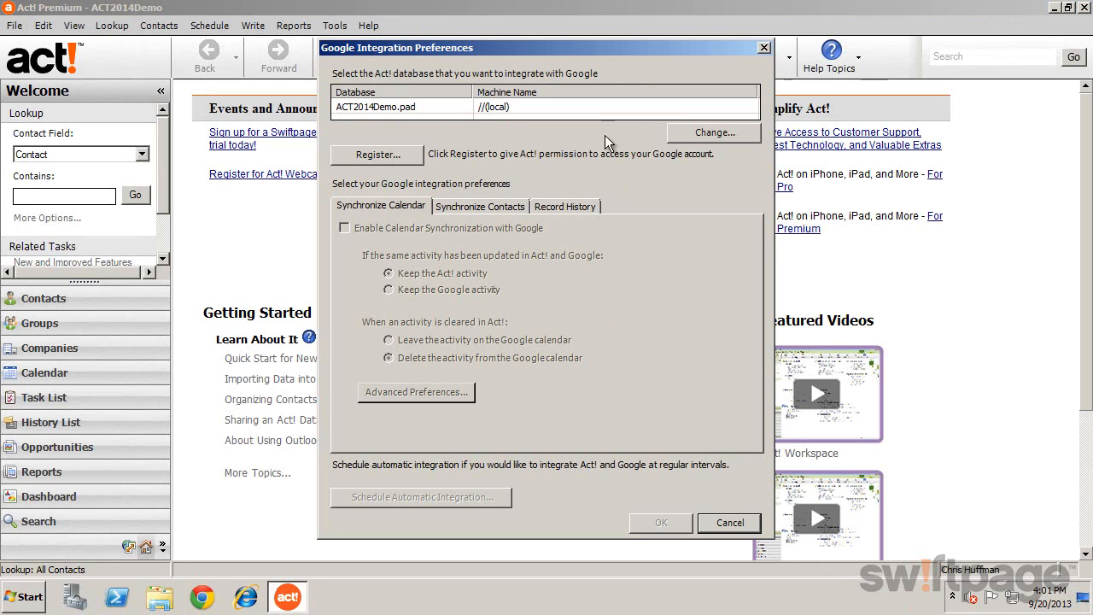
{"action": "mouse_move", "coordinate": [683, 138]}
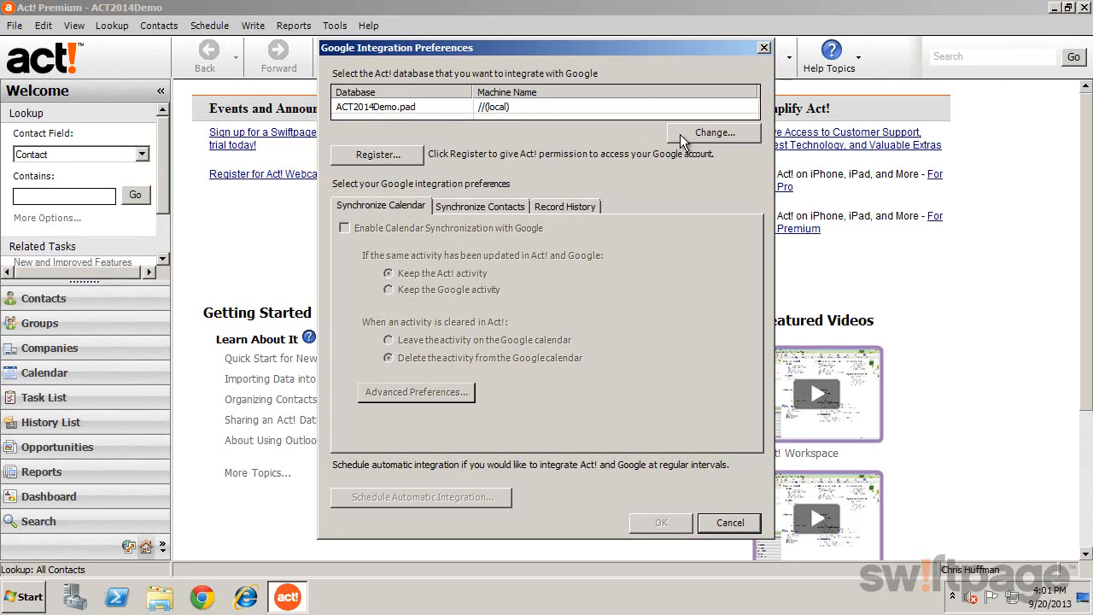
{"action": "mouse_move", "coordinate": [547, 128]}
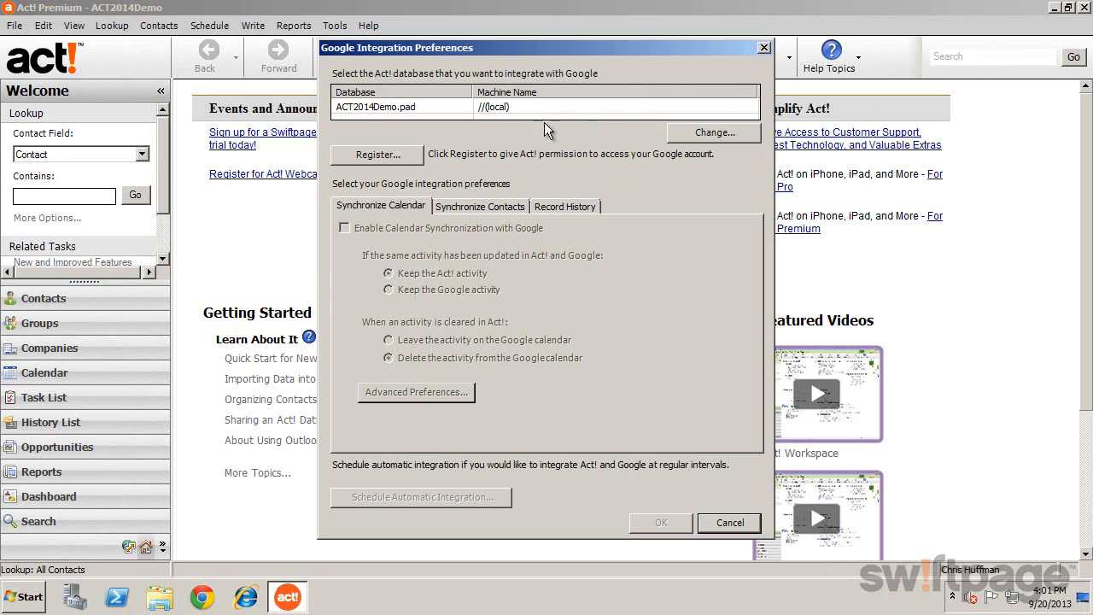
{"action": "mouse_move", "coordinate": [413, 164]}
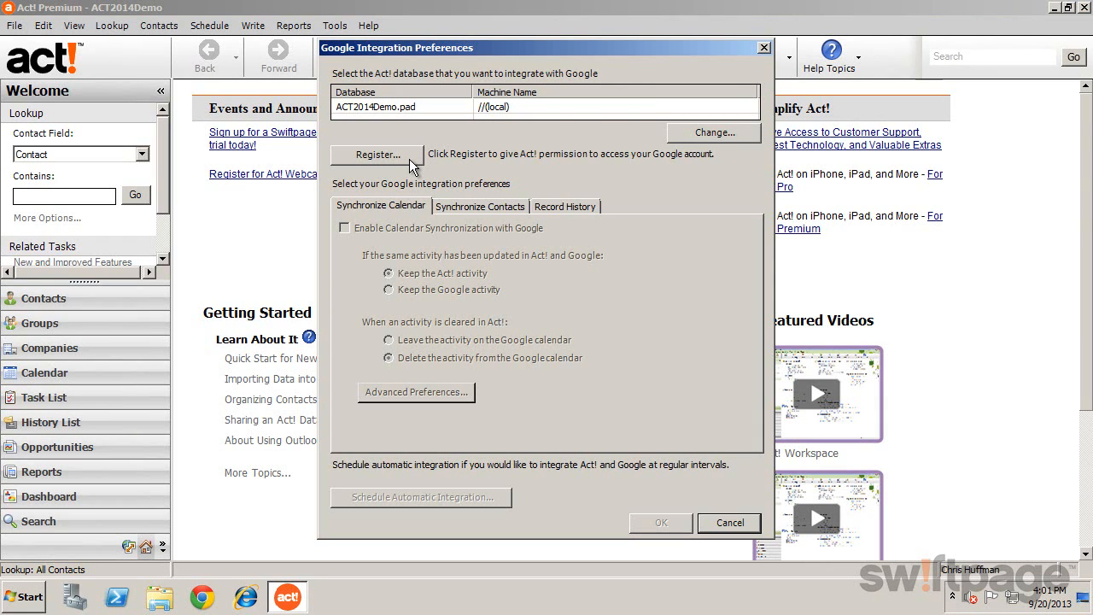
Register a Google account with Act!, dismissing the Gmail advice and confirming an account exists
{"action": "left_click", "coordinate": [376, 153]}
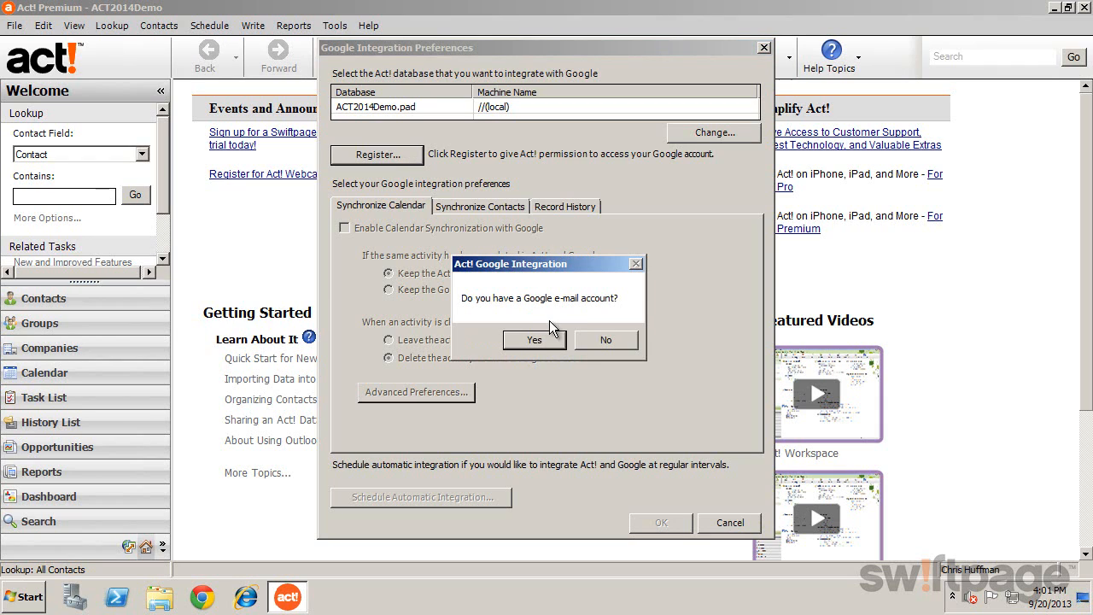
{"action": "mouse_move", "coordinate": [558, 323]}
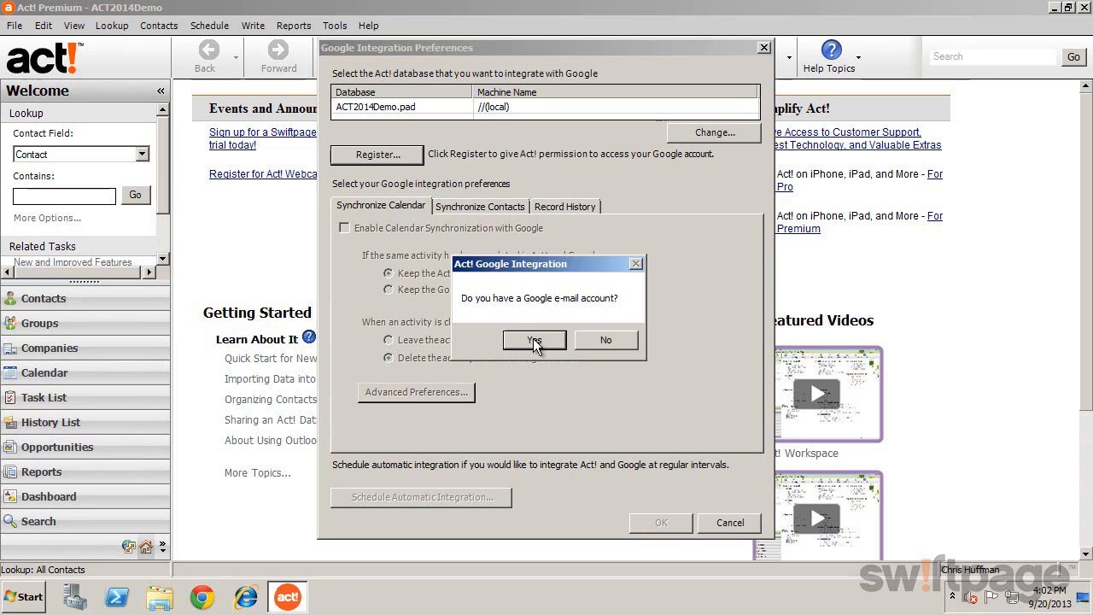
{"action": "mouse_move", "coordinate": [597, 348]}
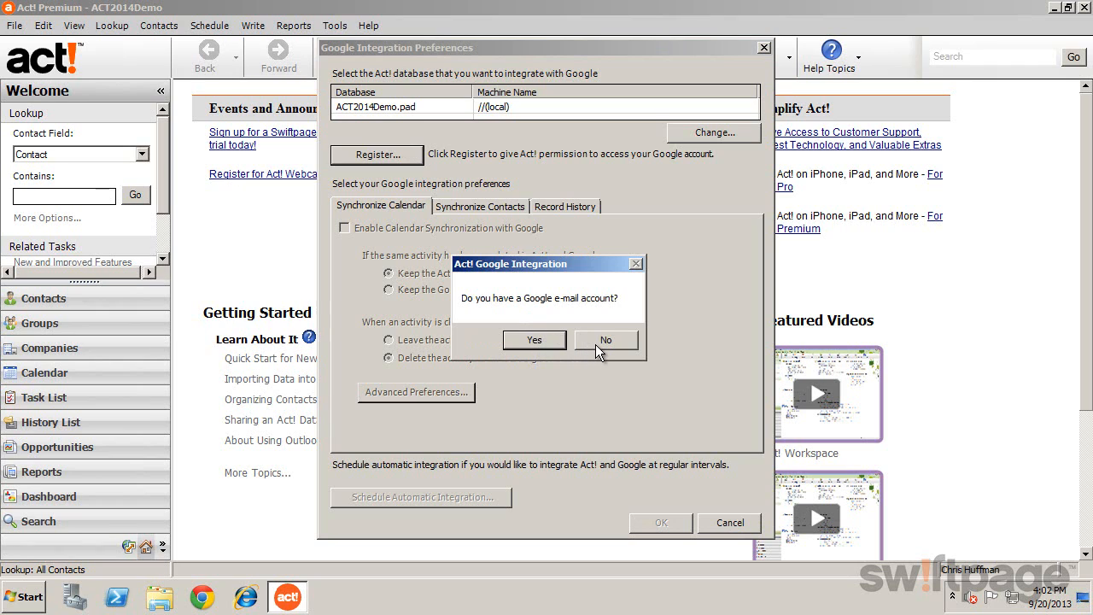
{"action": "left_click", "coordinate": [604, 340]}
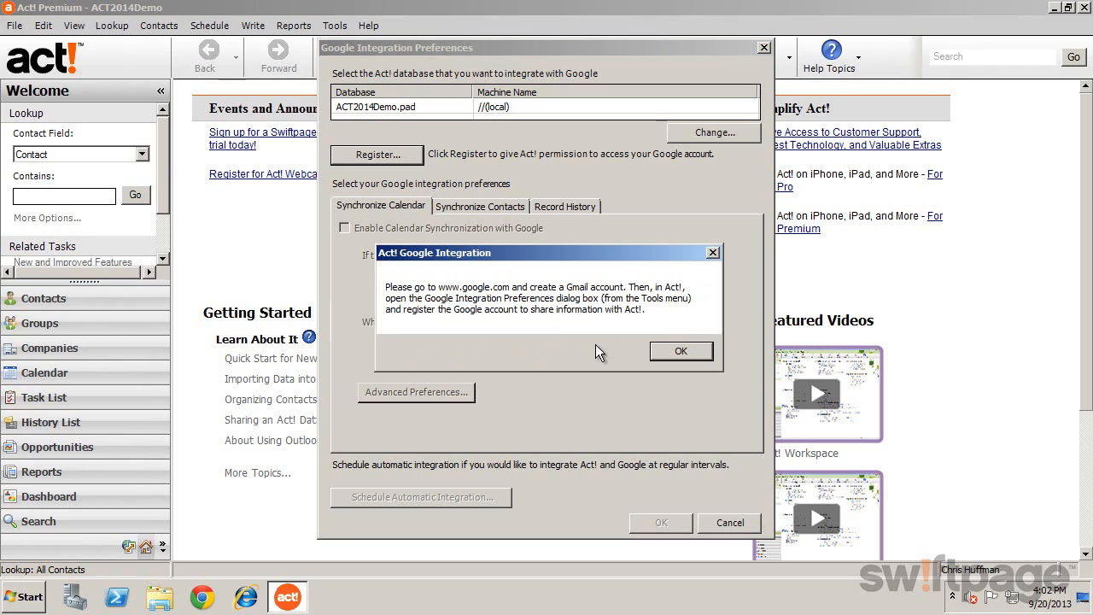
{"action": "left_click", "coordinate": [679, 352]}
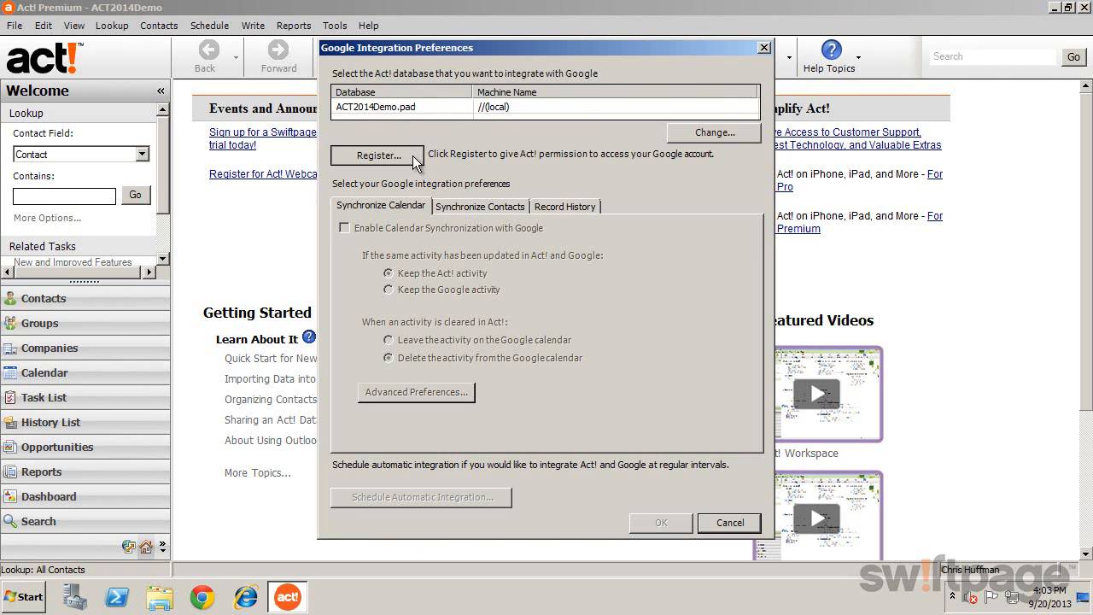
{"action": "left_click", "coordinate": [376, 156]}
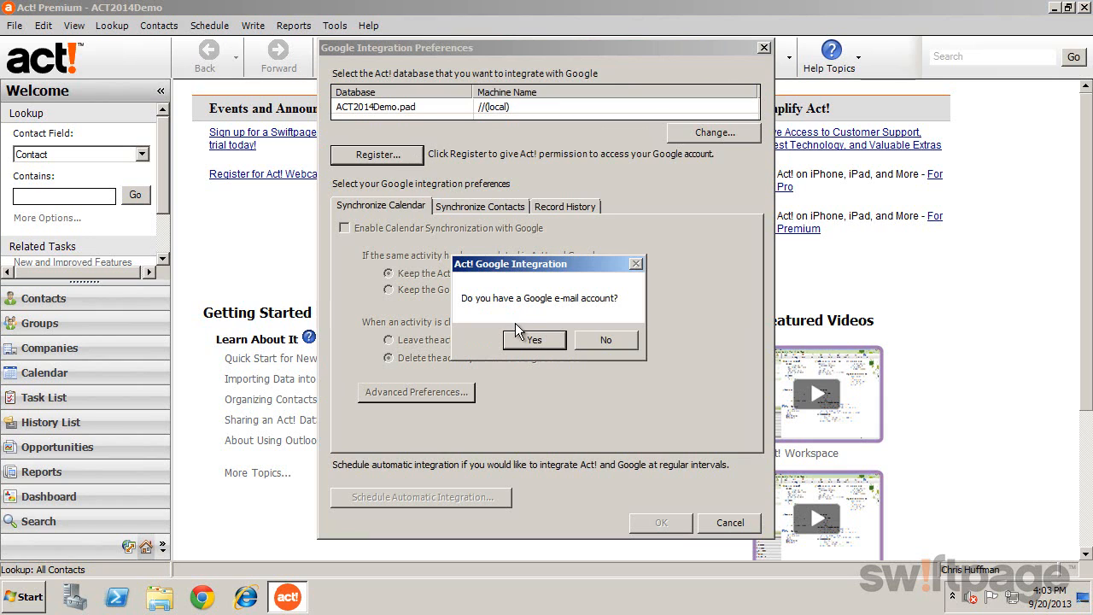
{"action": "left_click", "coordinate": [605, 338]}
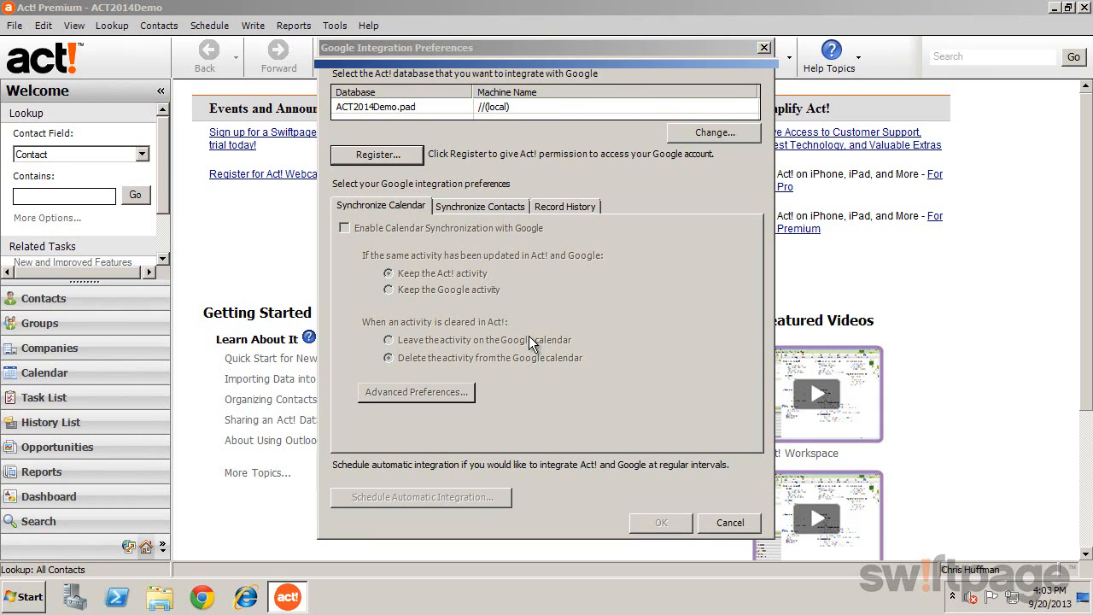
Sign in to the Google account in the Google Authorization window
{"action": "left_click", "coordinate": [375, 154]}
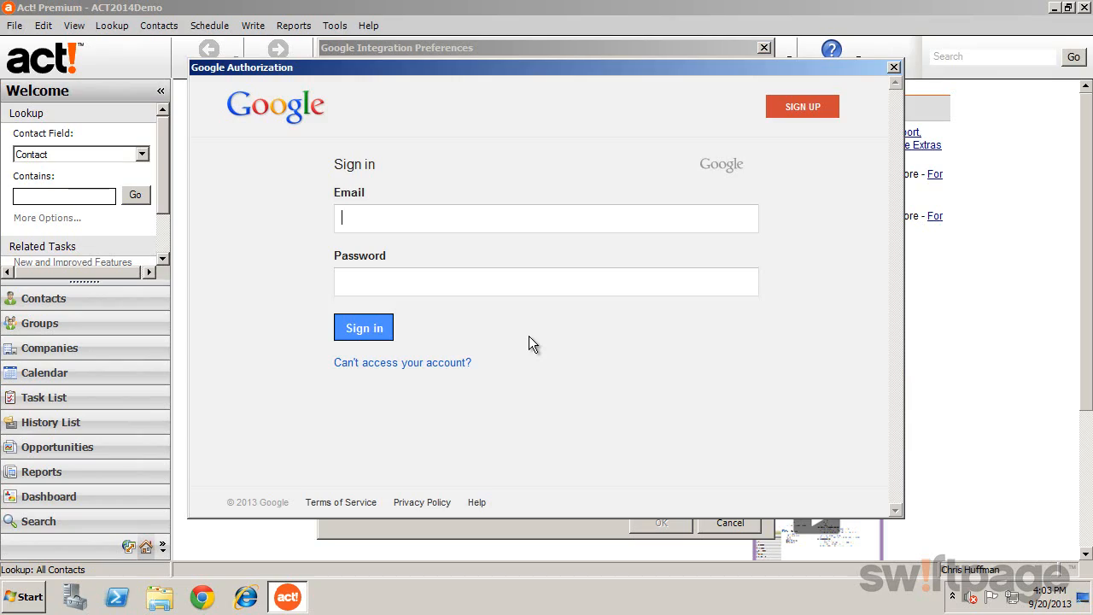
{"action": "left_click", "coordinate": [362, 328]}
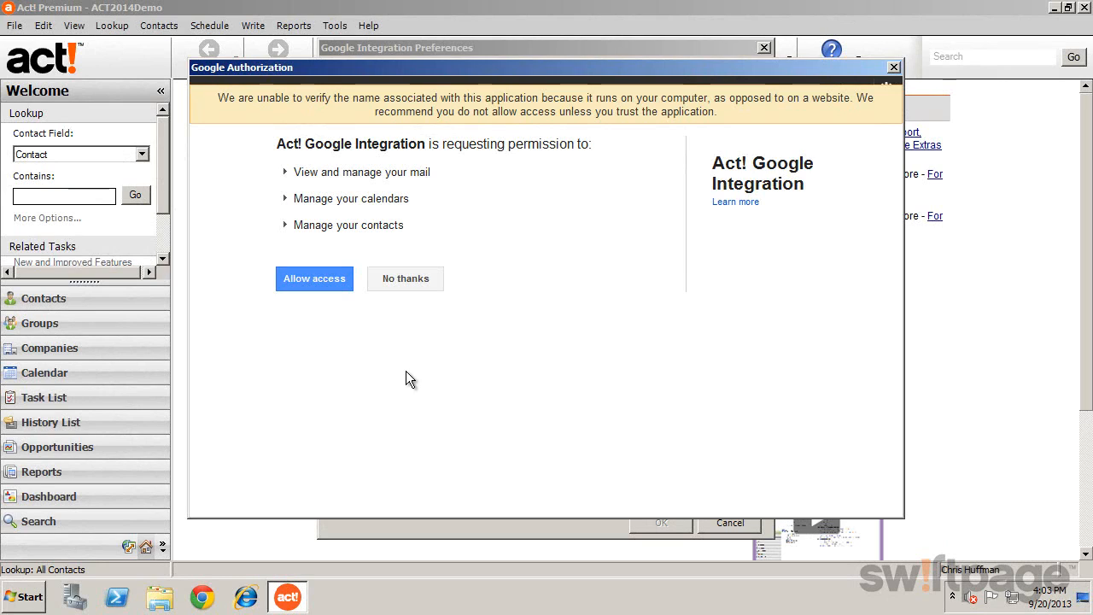
{"action": "mouse_move", "coordinate": [406, 362]}
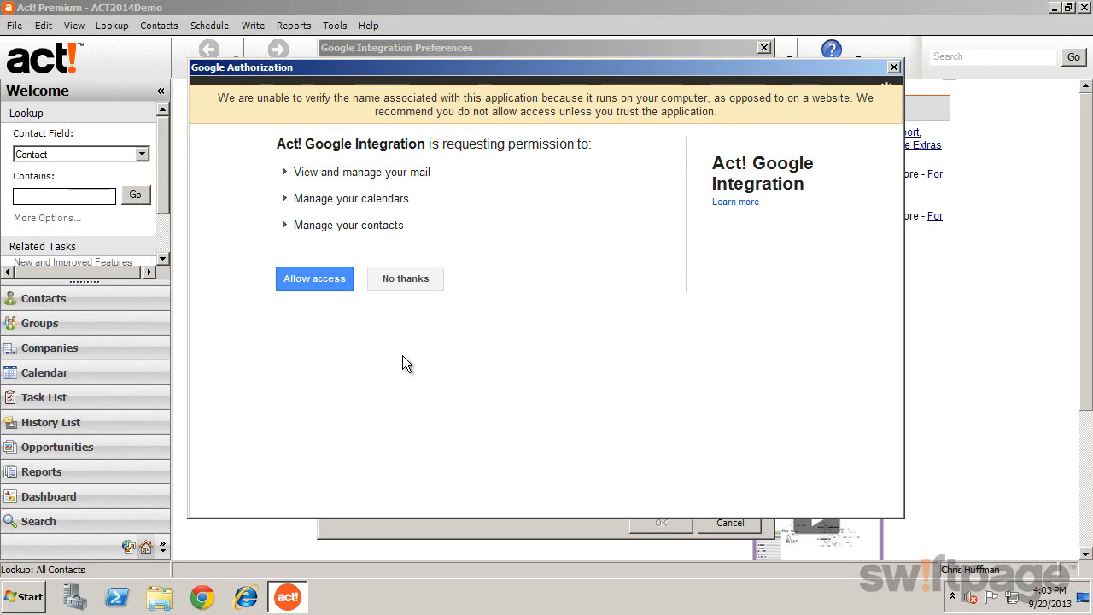
Allow Act! access to Google, enable Google calendar sync and bring up Schedule Automatic Integration
{"action": "left_click", "coordinate": [314, 278]}
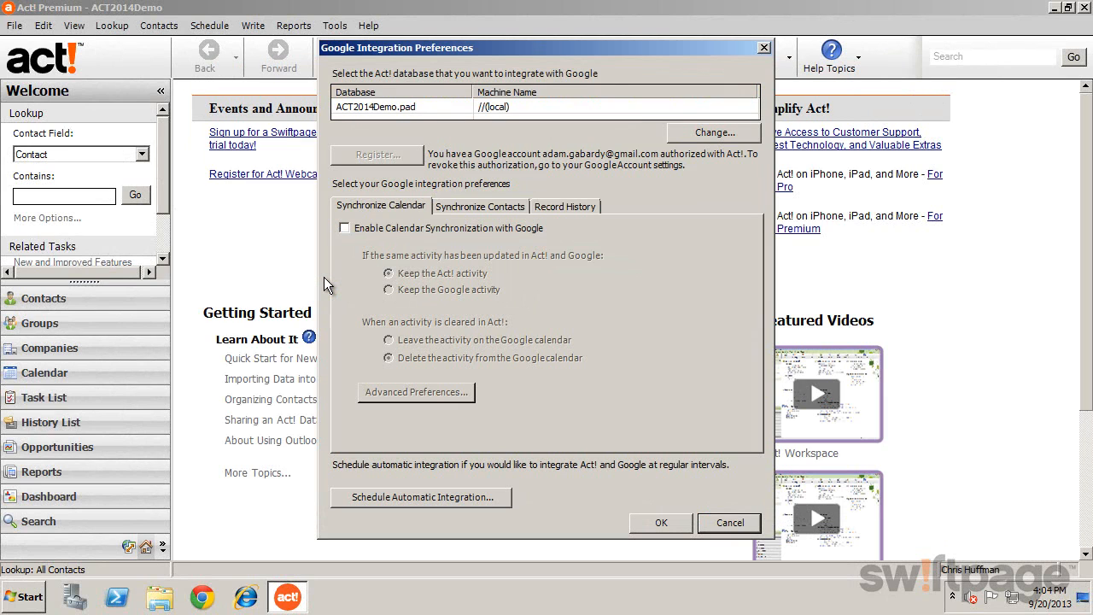
{"action": "mouse_move", "coordinate": [423, 232]}
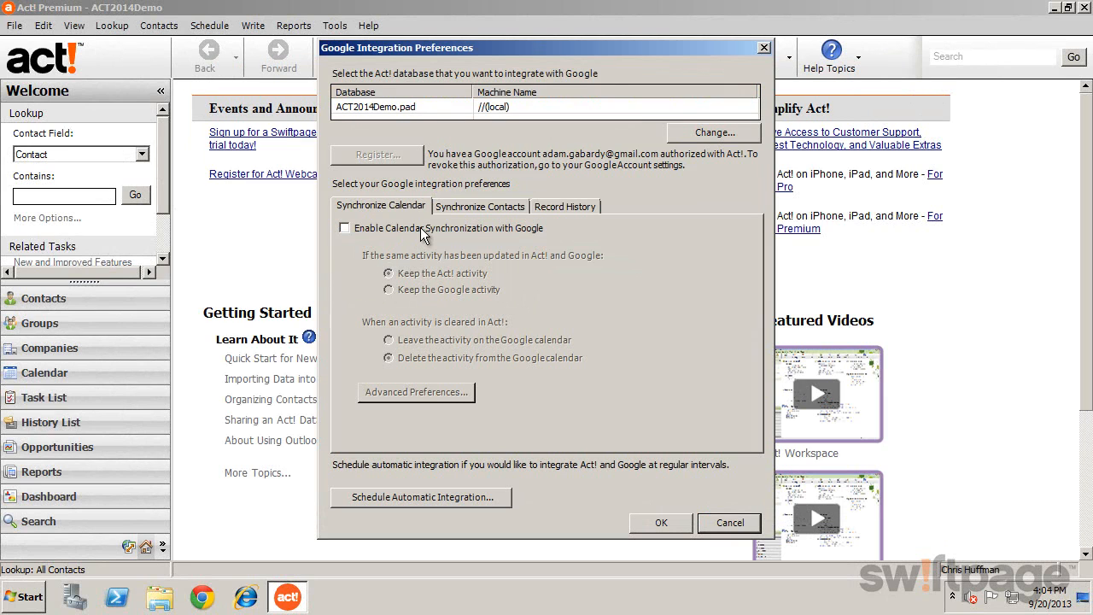
{"action": "mouse_move", "coordinate": [485, 223]}
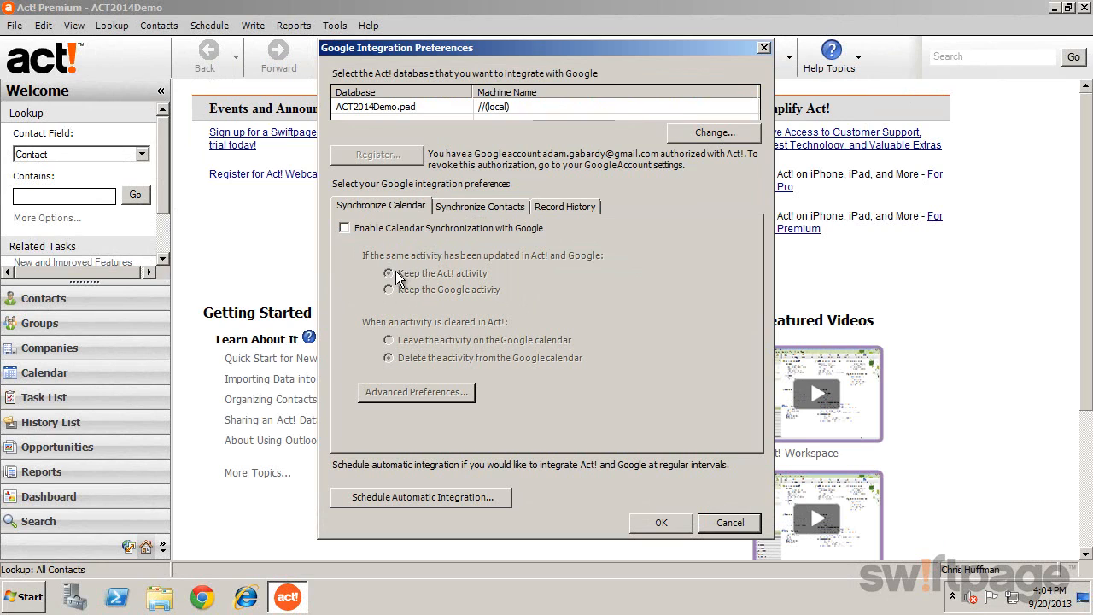
{"action": "left_click", "coordinate": [345, 229]}
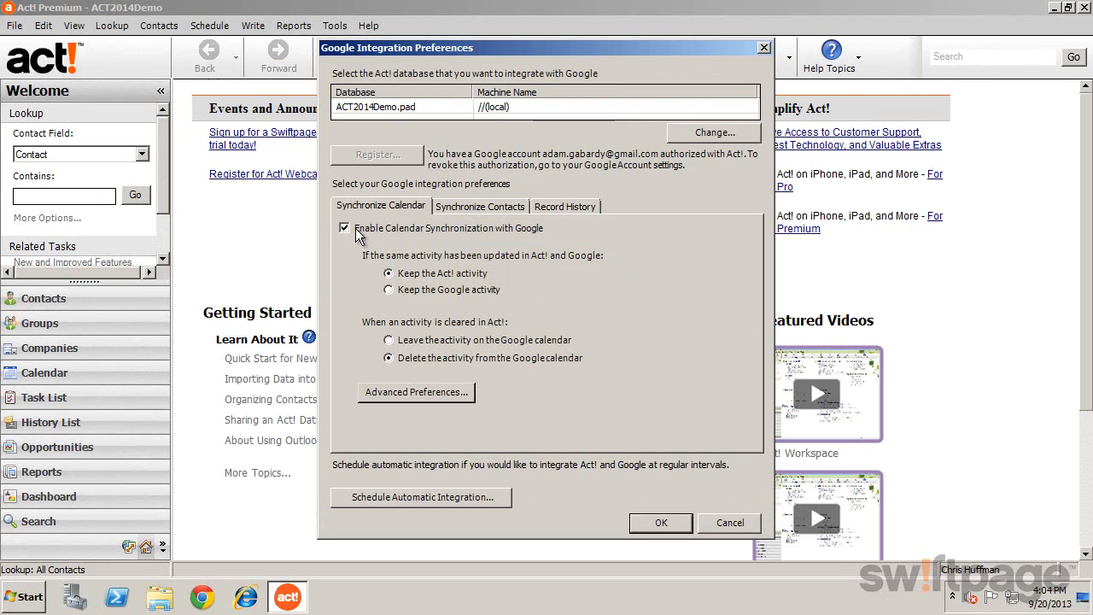
{"action": "mouse_move", "coordinate": [520, 420]}
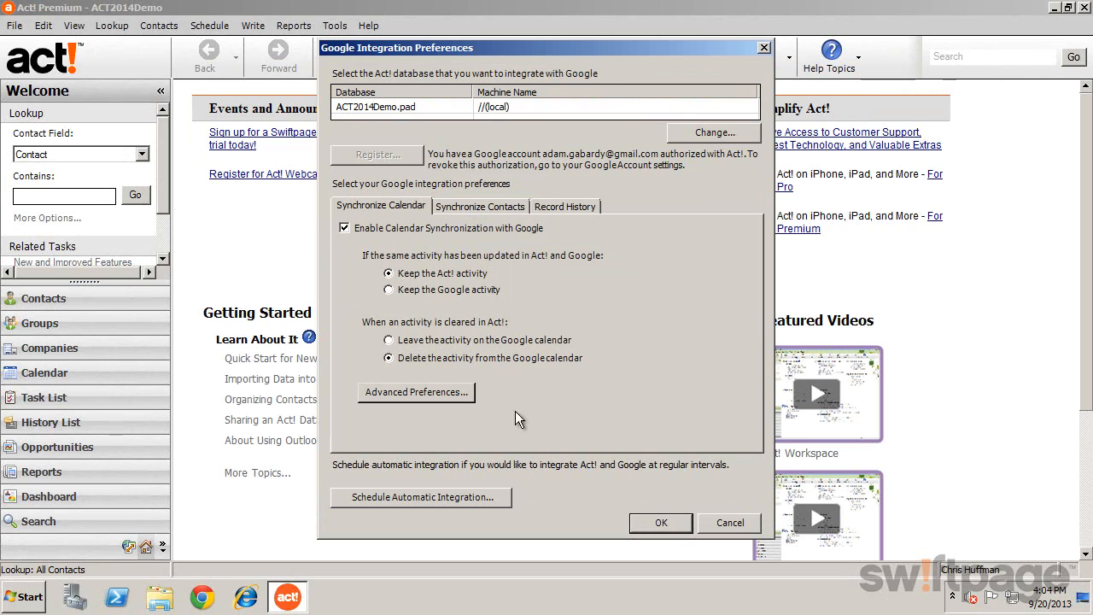
{"action": "mouse_move", "coordinate": [562, 297]}
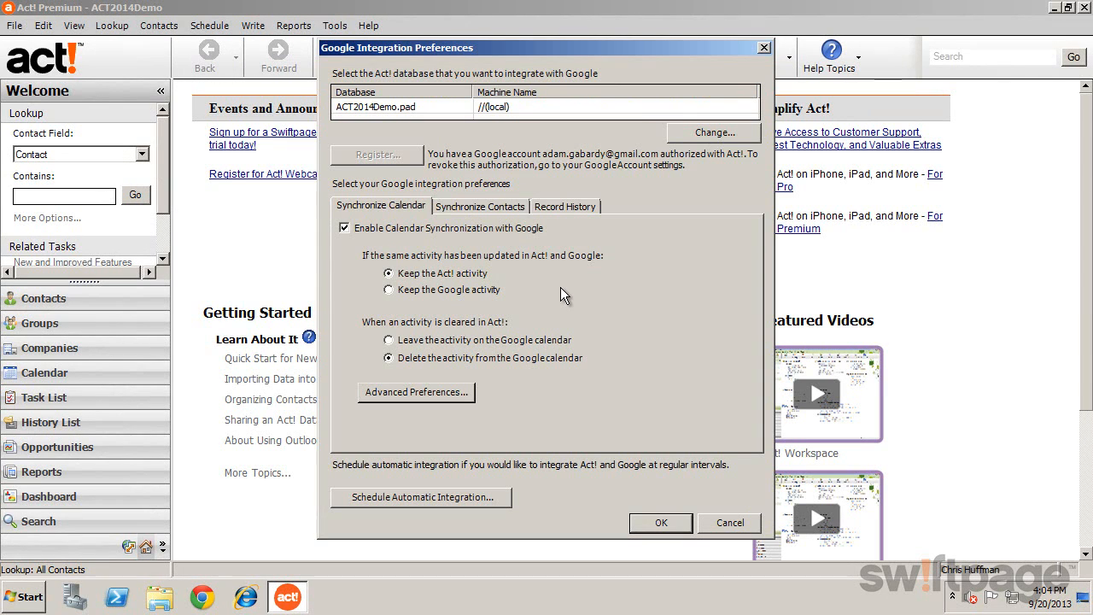
{"action": "mouse_move", "coordinate": [549, 212]}
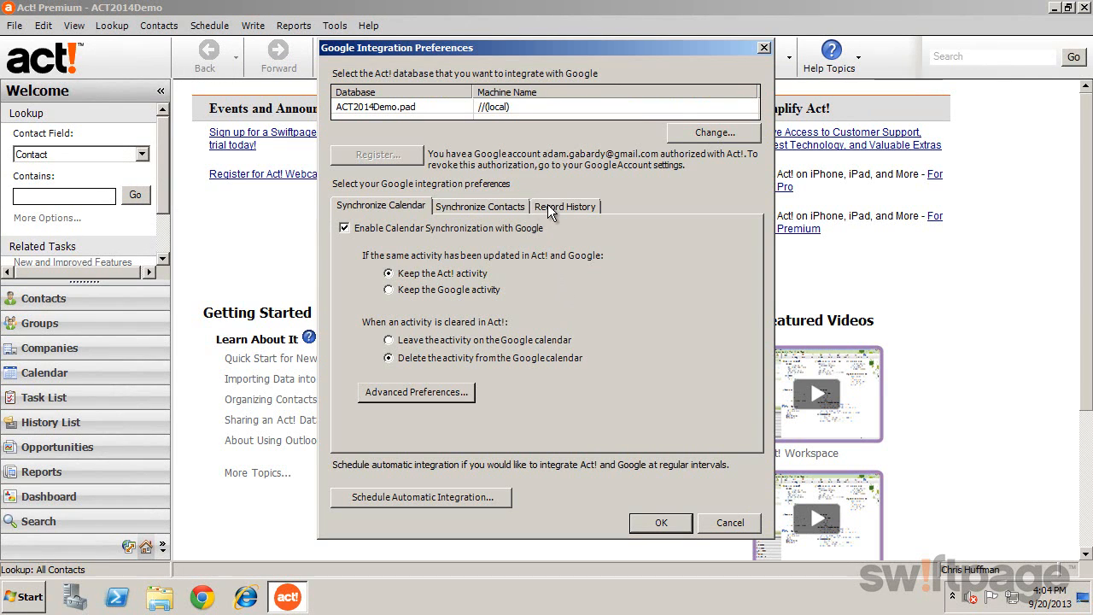
{"action": "left_click", "coordinate": [420, 497]}
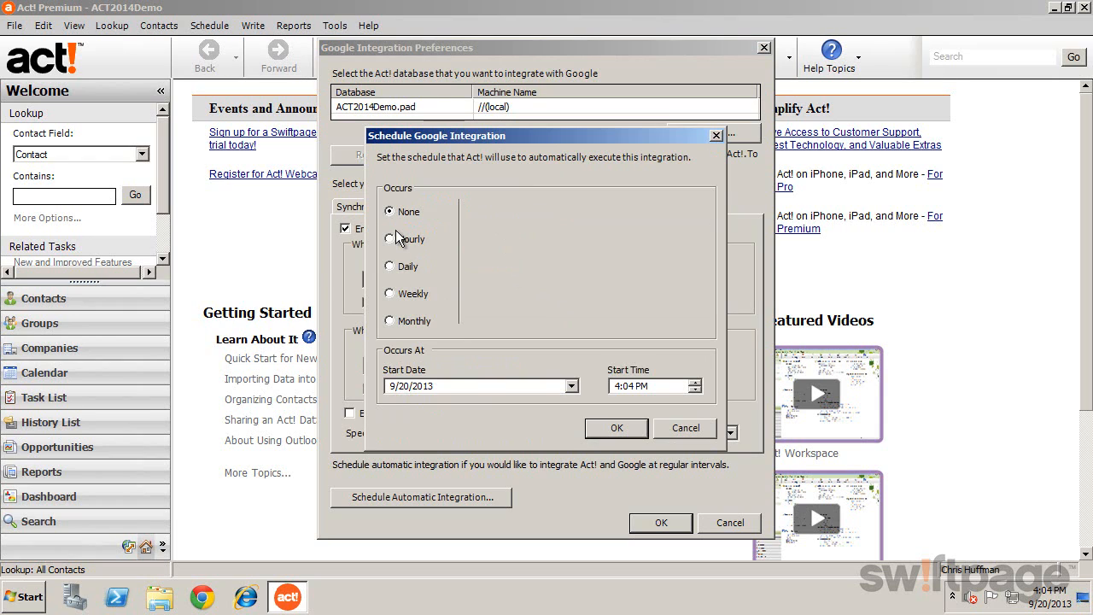
{"action": "mouse_move", "coordinate": [482, 276]}
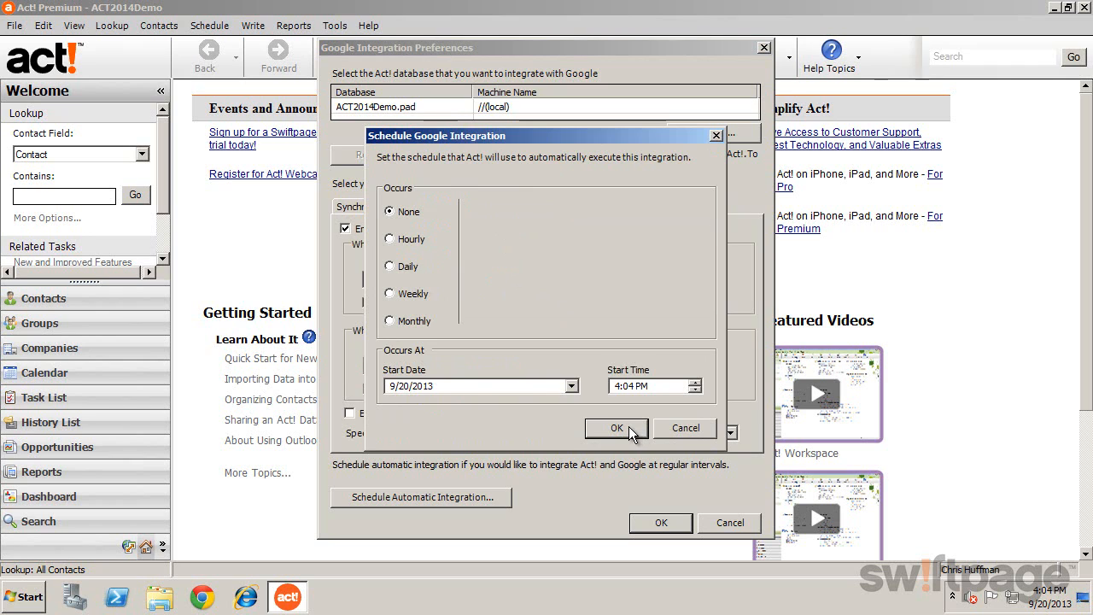
Accept the Google integration schedule and reveal the Act! icon in the system tray
{"action": "left_click", "coordinate": [617, 427]}
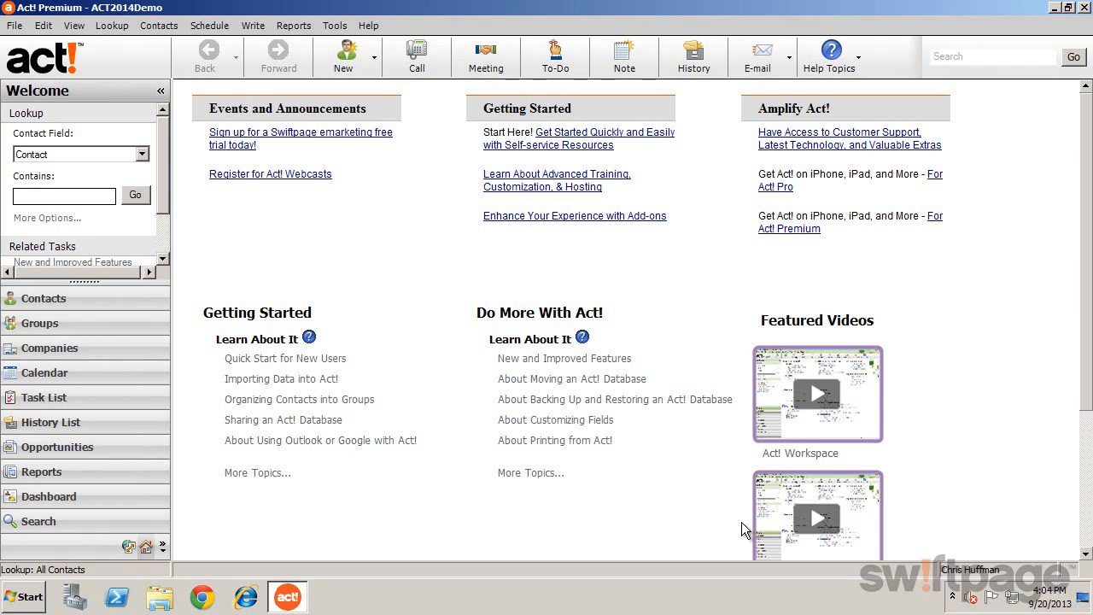
{"action": "mouse_move", "coordinate": [872, 578]}
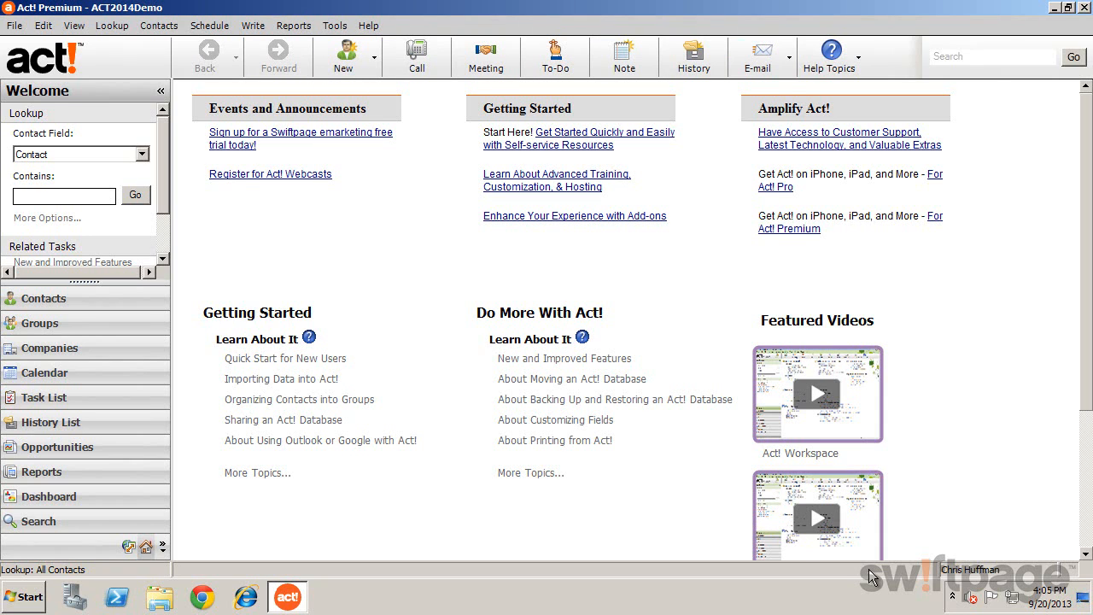
{"action": "left_click", "coordinate": [951, 597]}
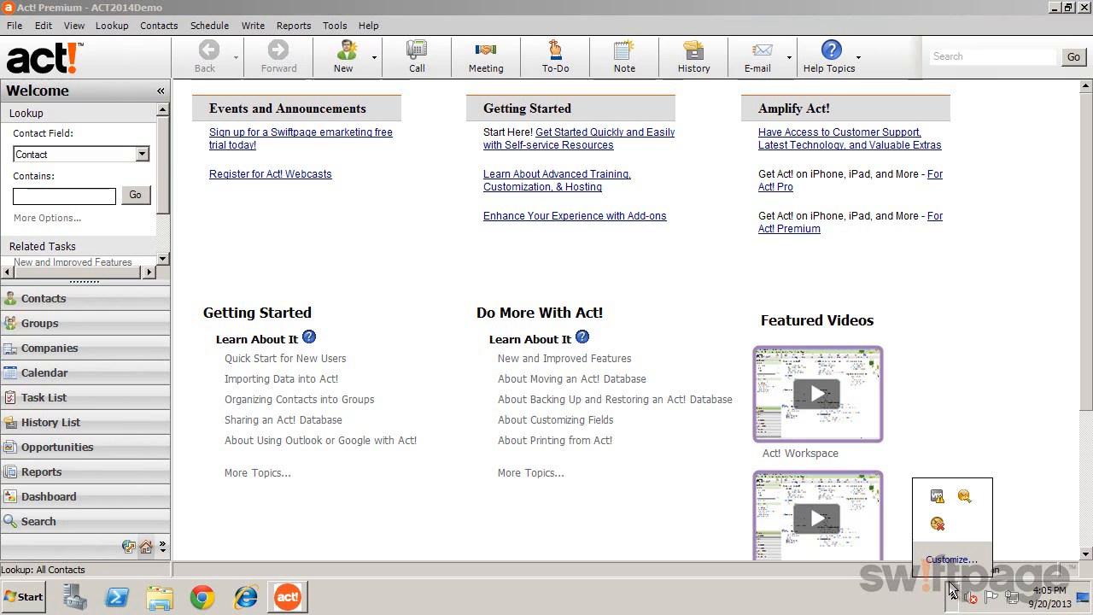
{"action": "mouse_move", "coordinate": [965, 504]}
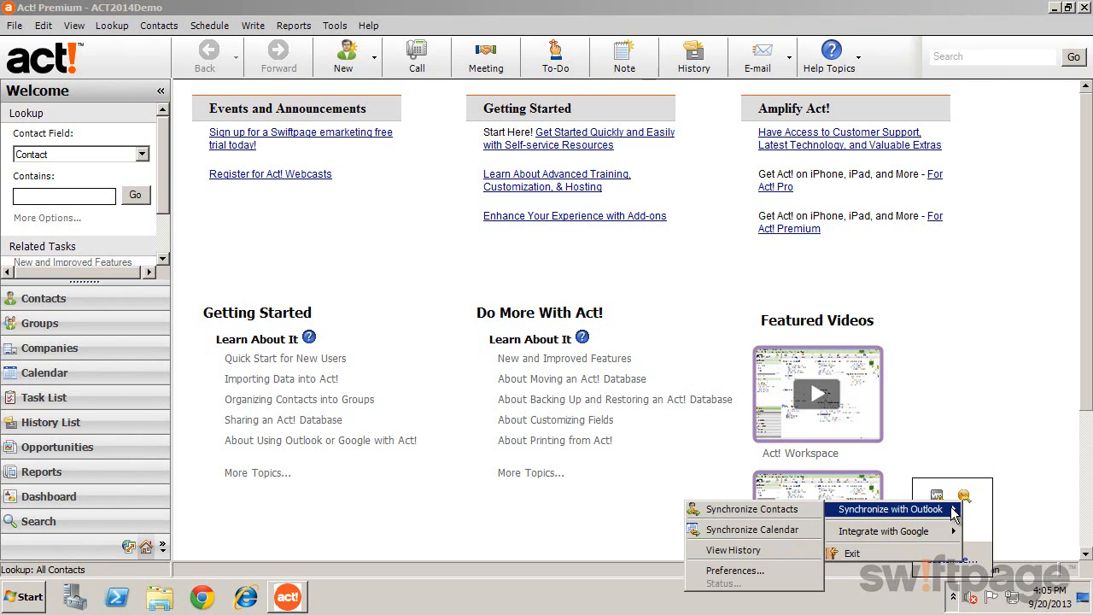
{"action": "mouse_move", "coordinate": [751, 530]}
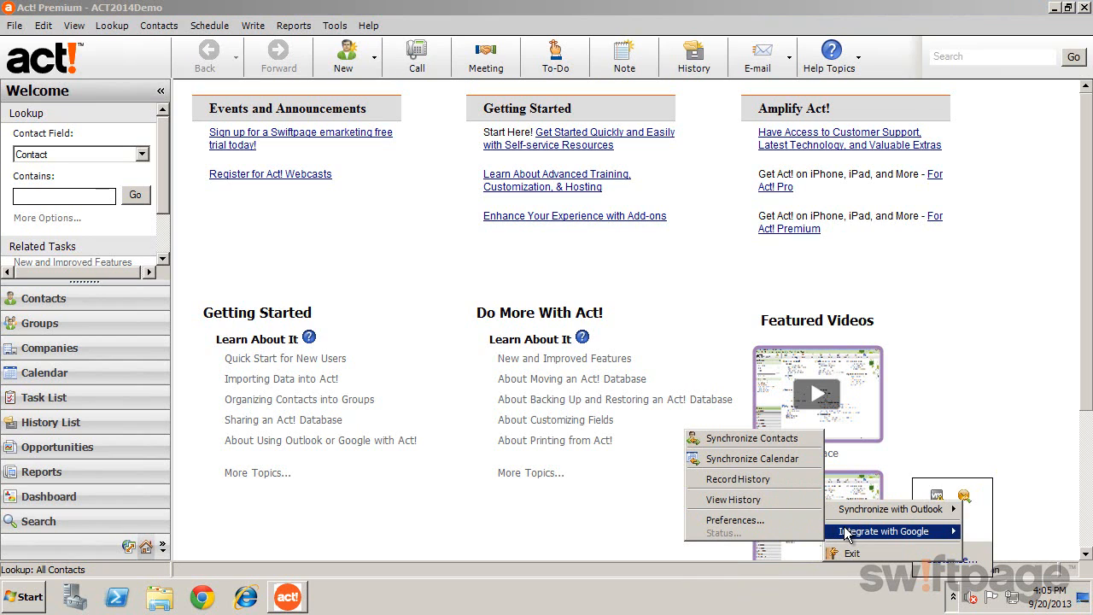
{"action": "mouse_move", "coordinate": [731, 498]}
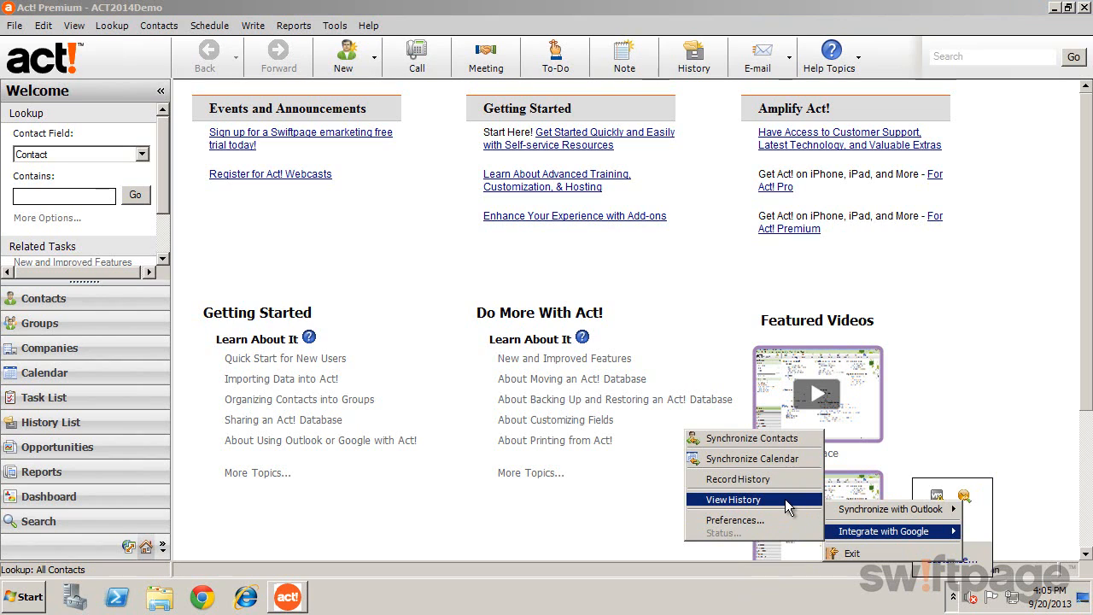